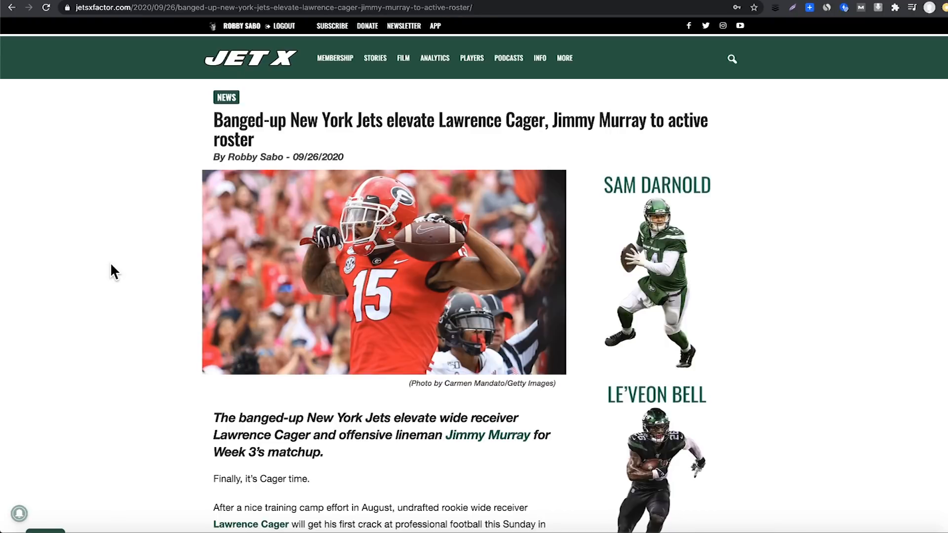
{"action": "mouse_move", "coordinate": [117, 277]}
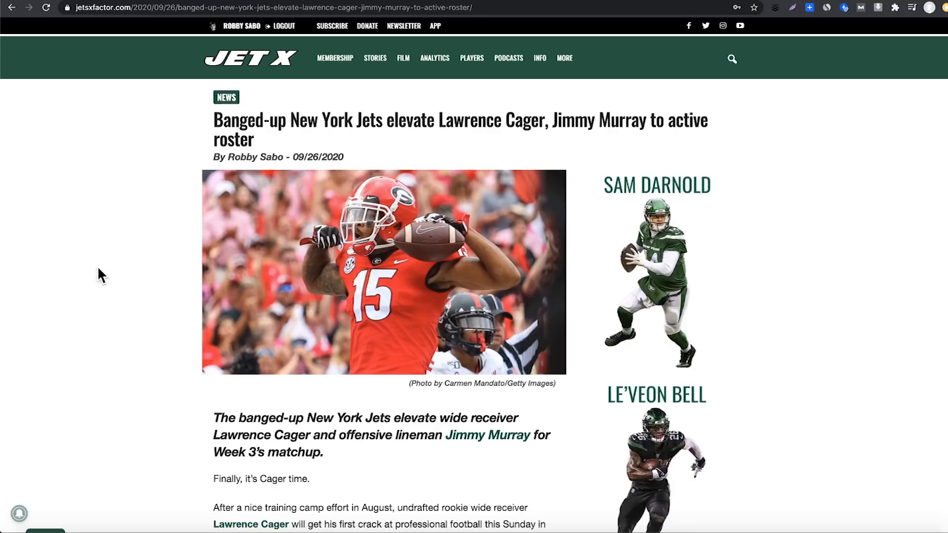
{"action": "mouse_move", "coordinate": [114, 263]}
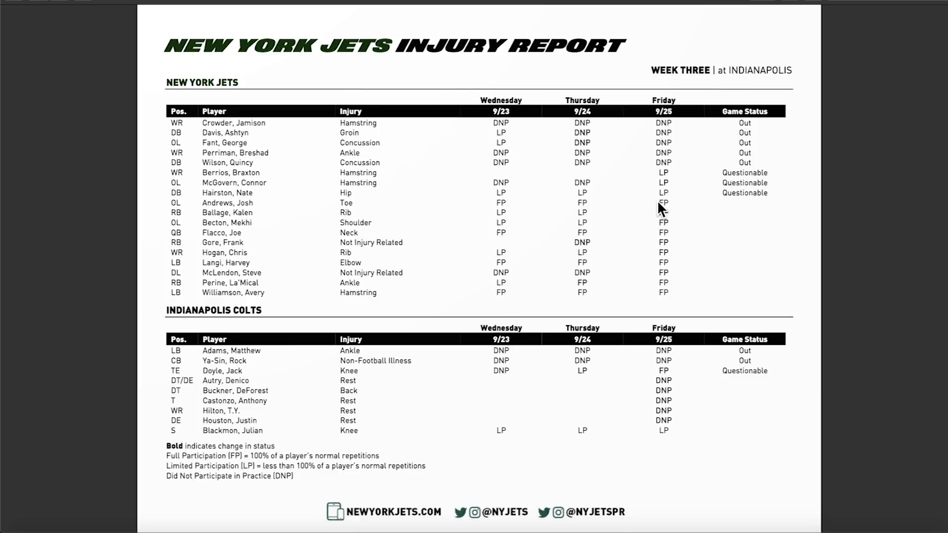
{"action": "mouse_move", "coordinate": [475, 235]}
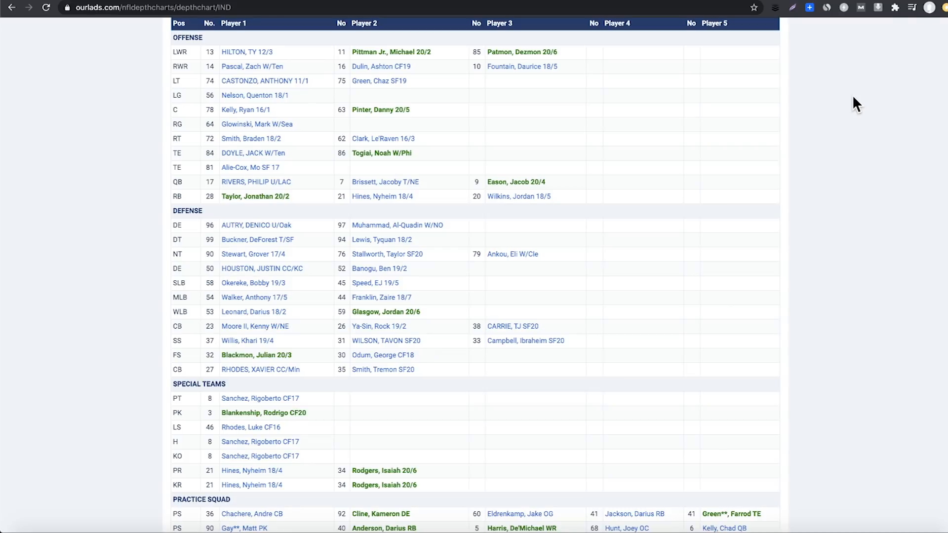
{"action": "mouse_move", "coordinate": [39, 160]}
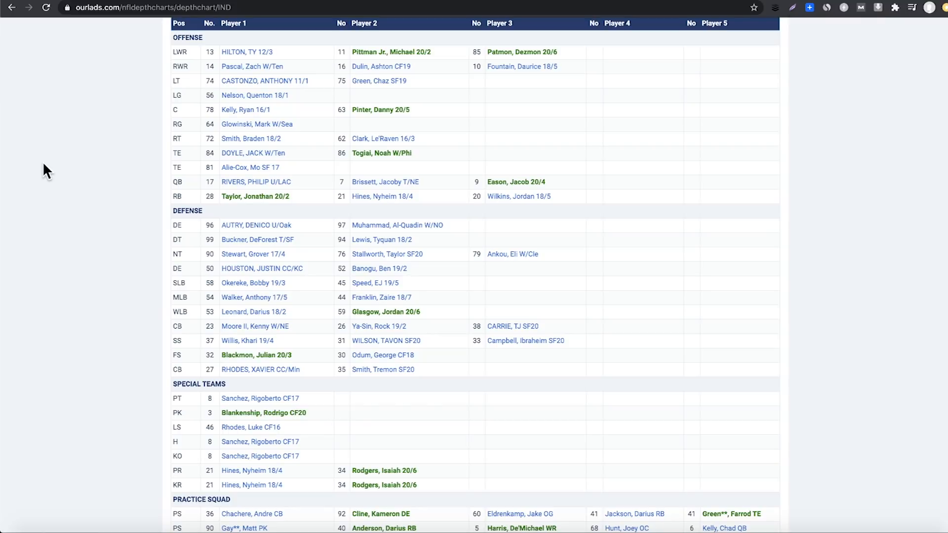
{"action": "mouse_move", "coordinate": [89, 253]}
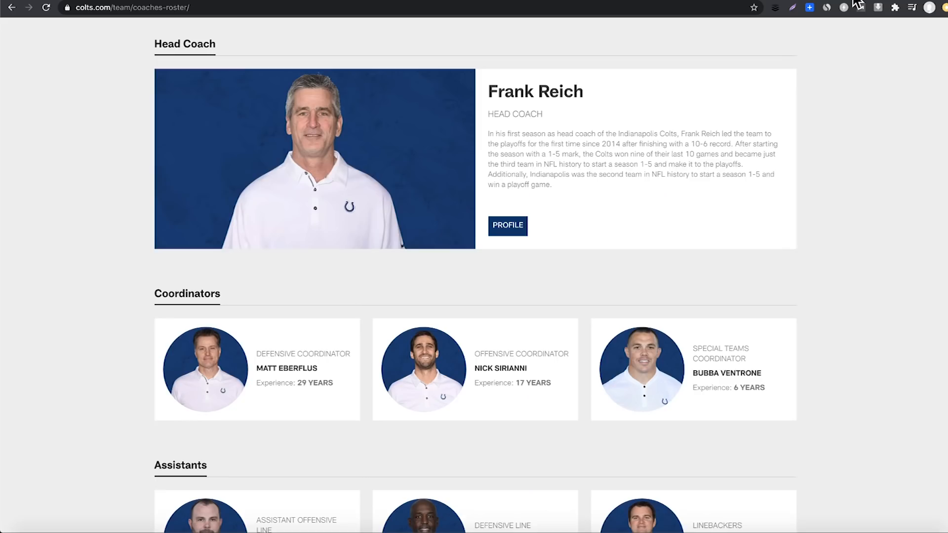
{"action": "mouse_move", "coordinate": [876, 159]}
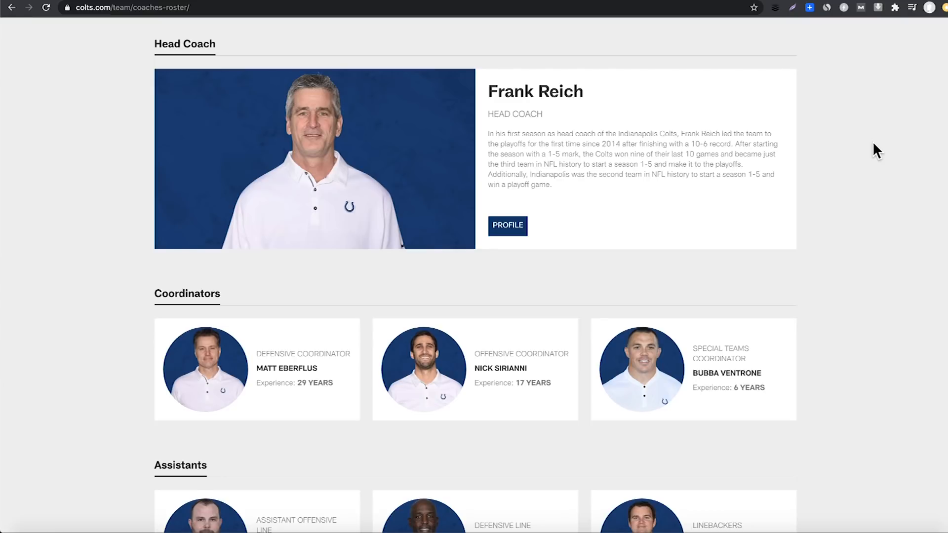
{"action": "mouse_move", "coordinate": [872, 151]}
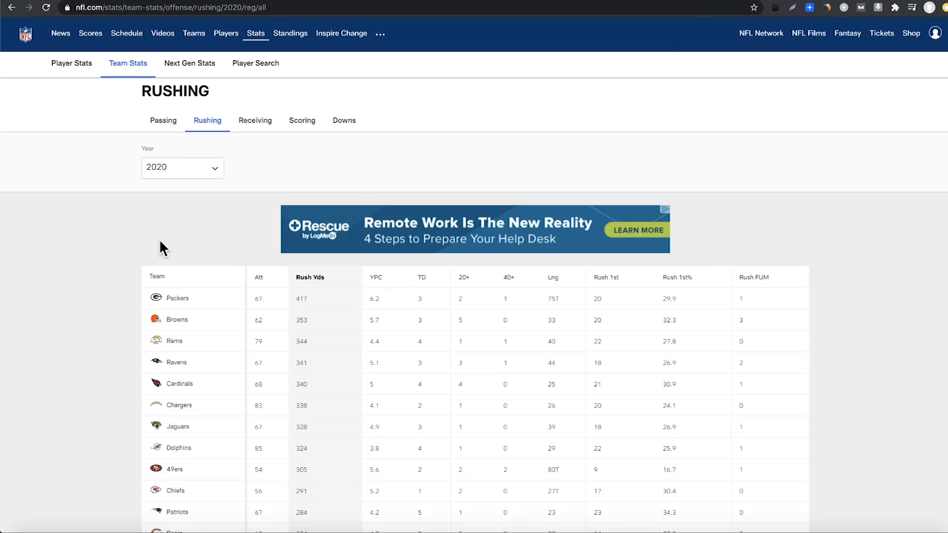
{"action": "mouse_move", "coordinate": [123, 255]}
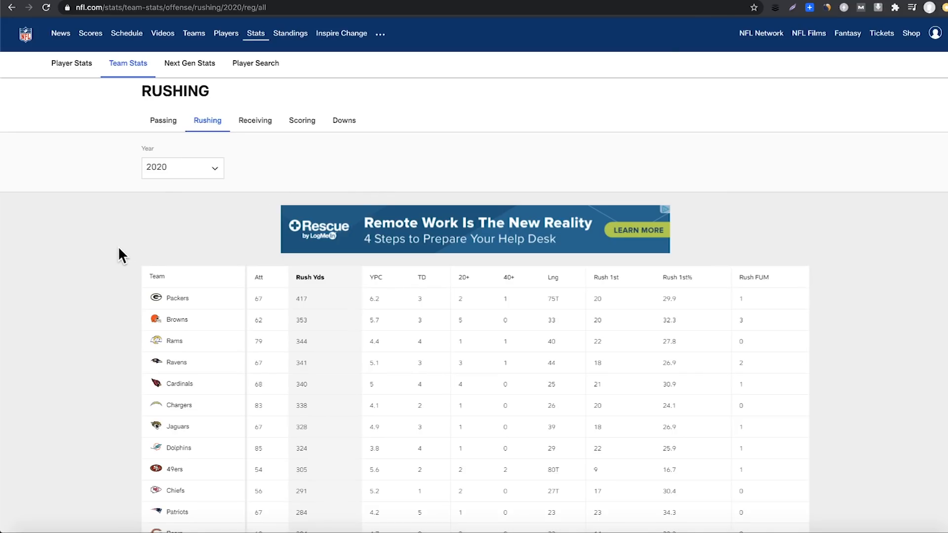
Rank 2020 defenses by fewest passing yards allowed (Colts first), then move to rushing stats.
{"action": "scroll", "scroll_direction": "down", "scroll_amount": 3}
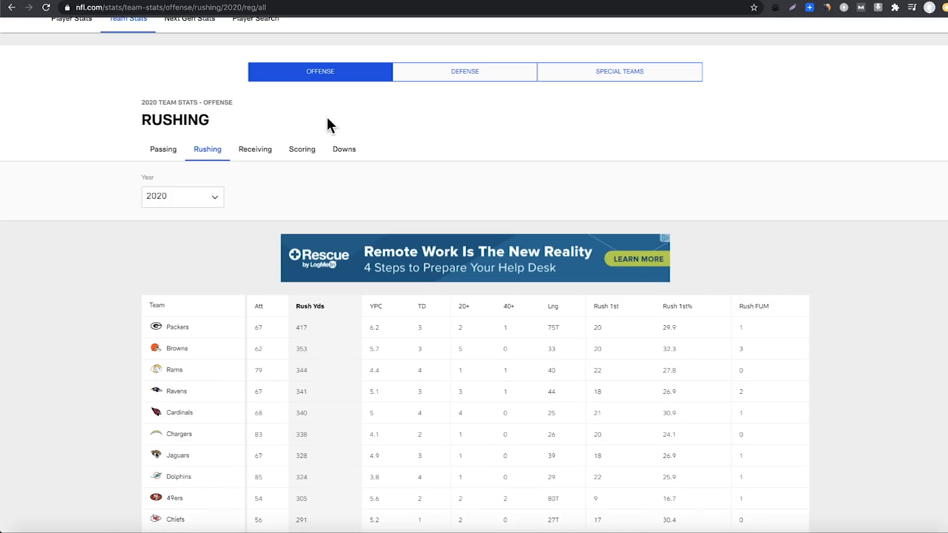
{"action": "mouse_move", "coordinate": [464, 71]}
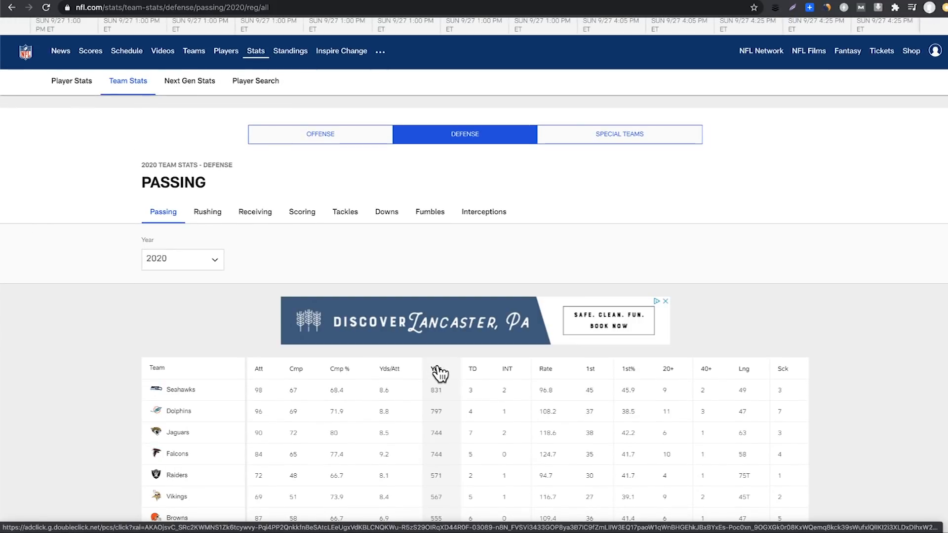
{"action": "left_click", "coordinate": [435, 368]}
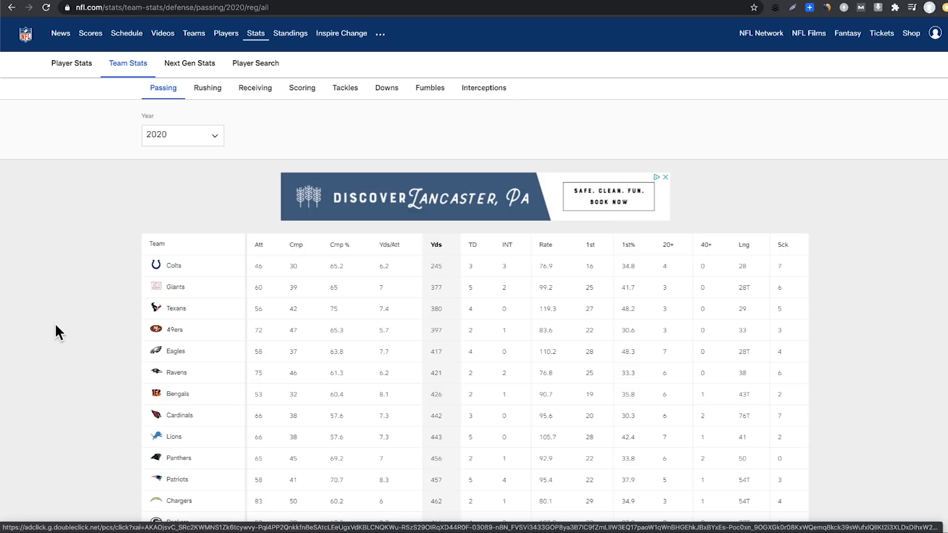
{"action": "left_click", "coordinate": [208, 88]}
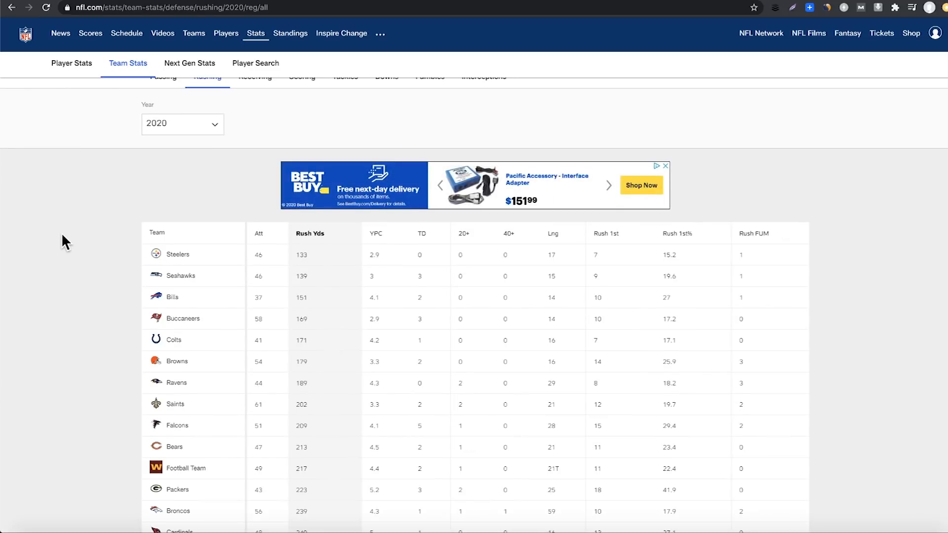
{"action": "mouse_move", "coordinate": [398, 343]}
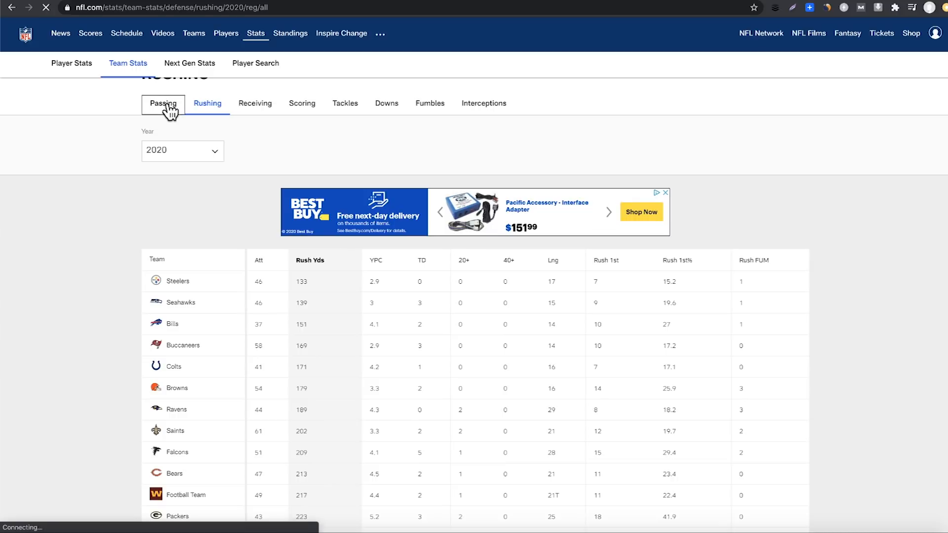
Return from the defensive rushing table to the defensive passing team stats.
{"action": "left_click", "coordinate": [163, 103]}
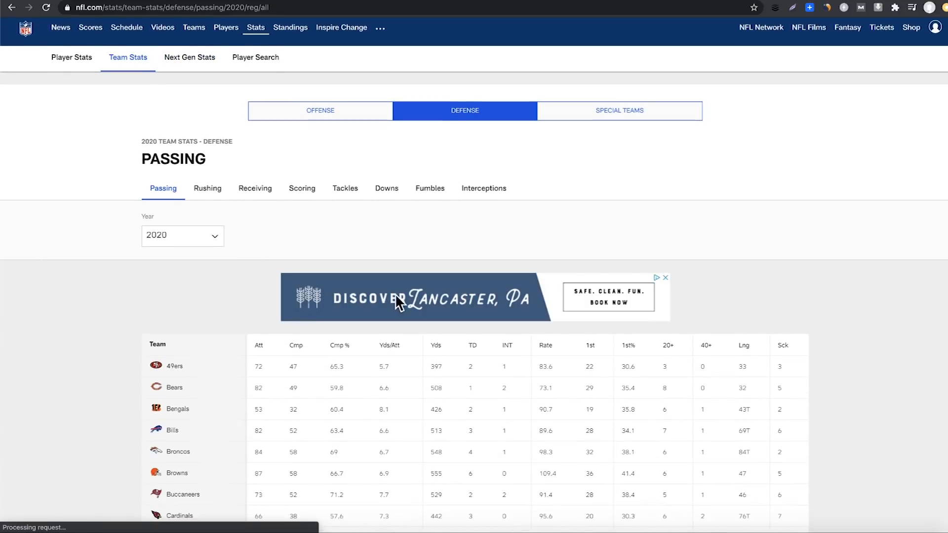
Re-sort the defensive passing stats by fewest yards allowed, Colts first at 245.
{"action": "left_click", "coordinate": [435, 345]}
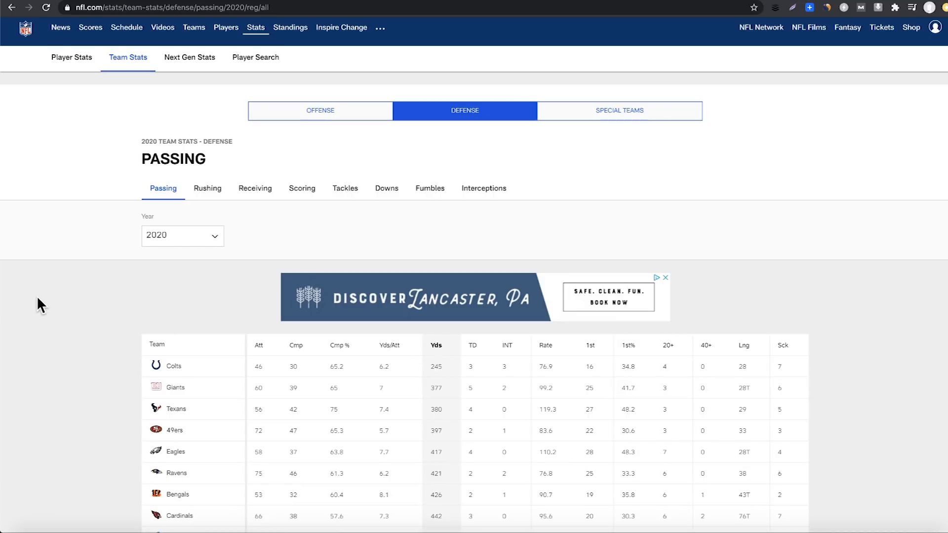
{"action": "scroll", "scroll_direction": "down", "scroll_amount": 3}
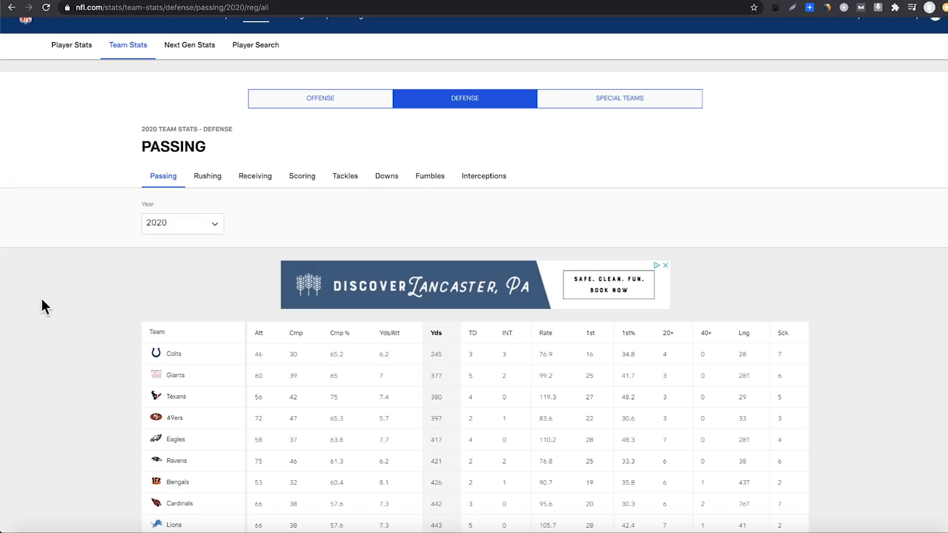
{"action": "mouse_move", "coordinate": [65, 327]}
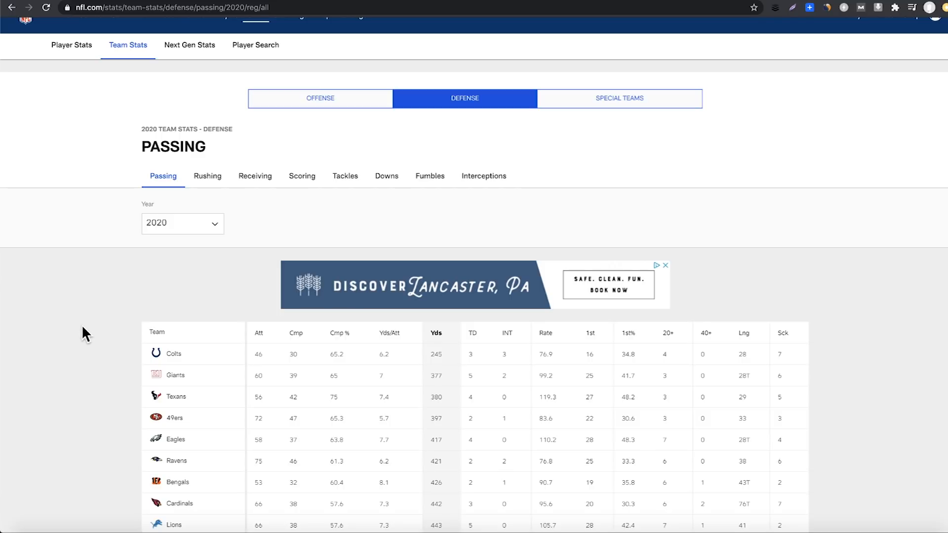
{"action": "mouse_move", "coordinate": [84, 289]}
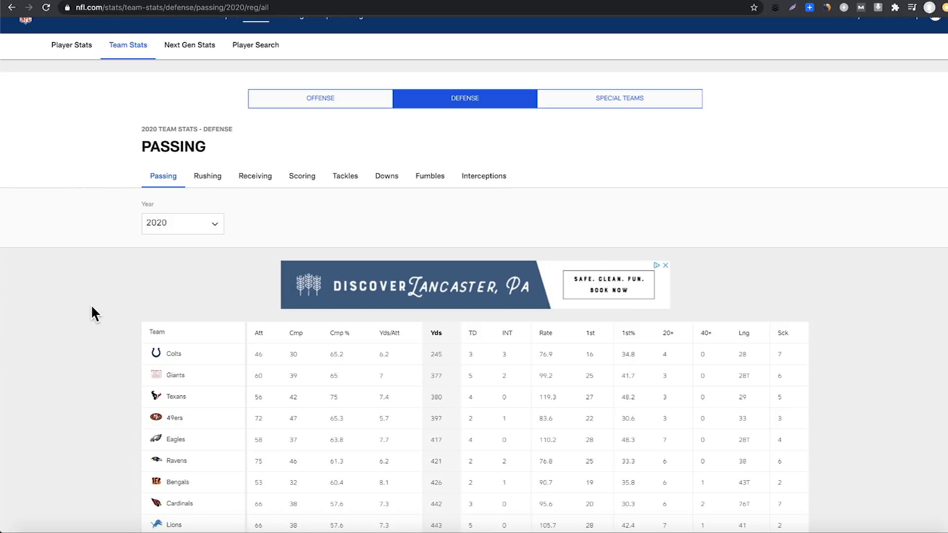
{"action": "mouse_move", "coordinate": [72, 289]}
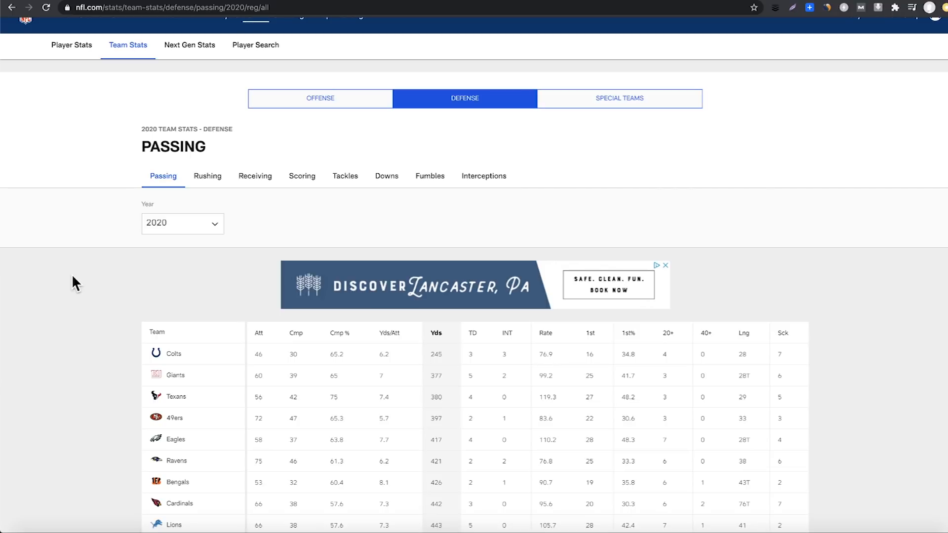
{"action": "mouse_move", "coordinate": [703, 339]}
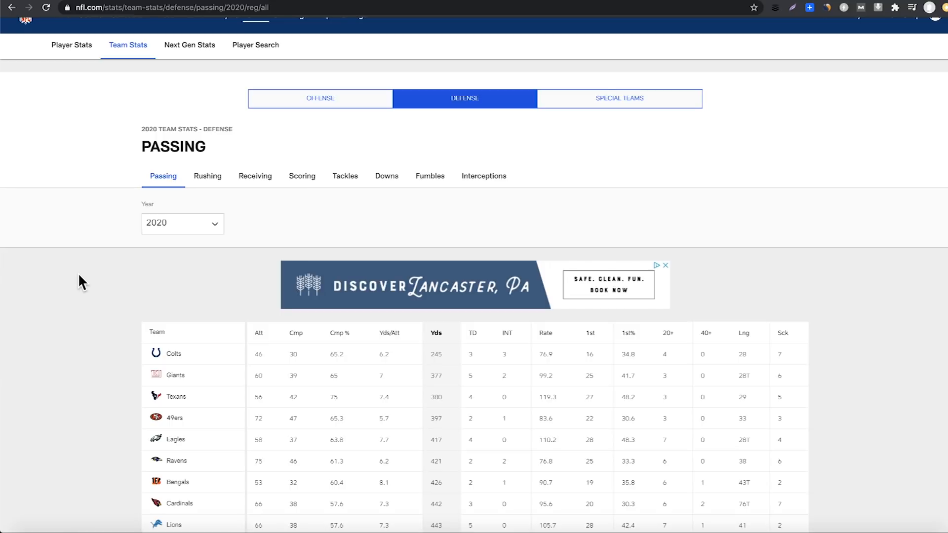
{"action": "mouse_move", "coordinate": [76, 287]}
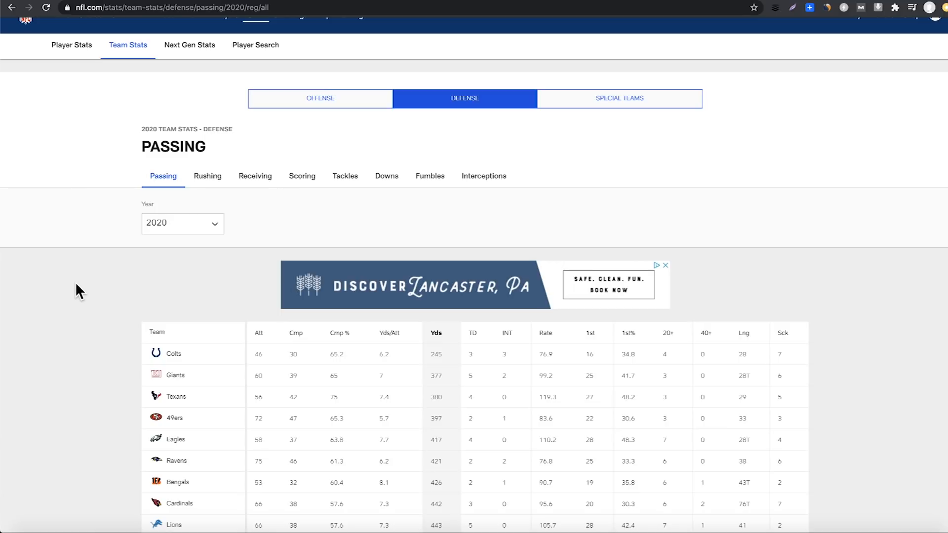
{"action": "mouse_move", "coordinate": [73, 288]}
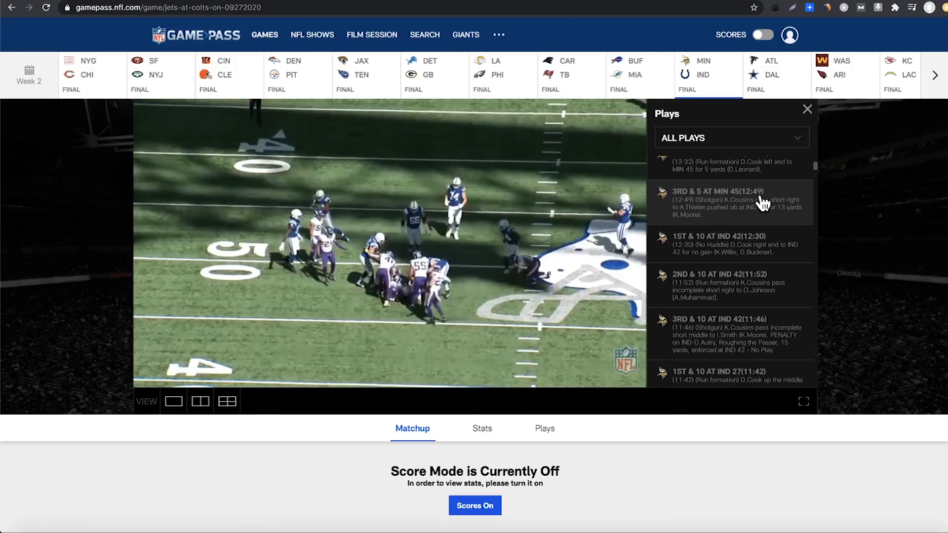
Load and start the coaches film of the Vikings' opening 1st & 10 play, pausing near its start.
{"action": "scroll", "scroll_direction": "down", "scroll_amount": 3}
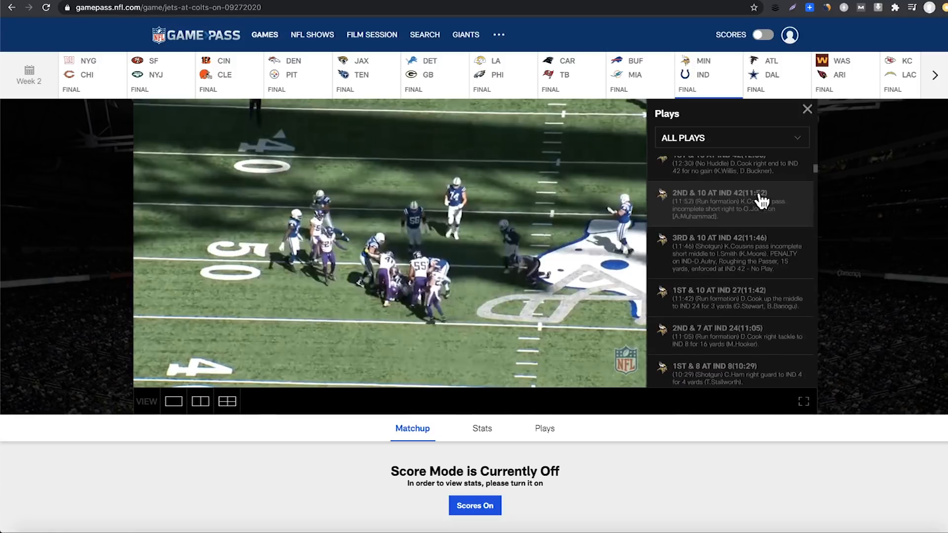
{"action": "left_click", "coordinate": [730, 204]}
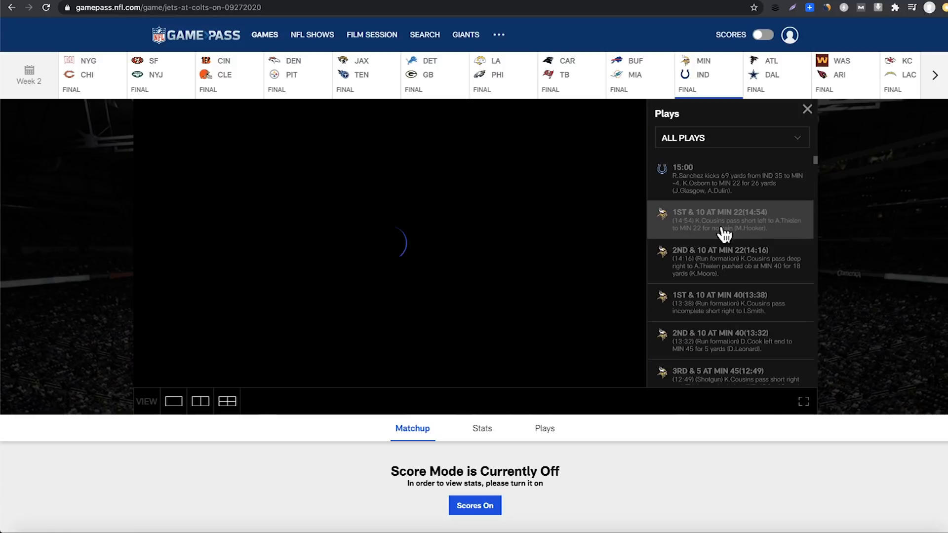
{"action": "left_click", "coordinate": [723, 220]}
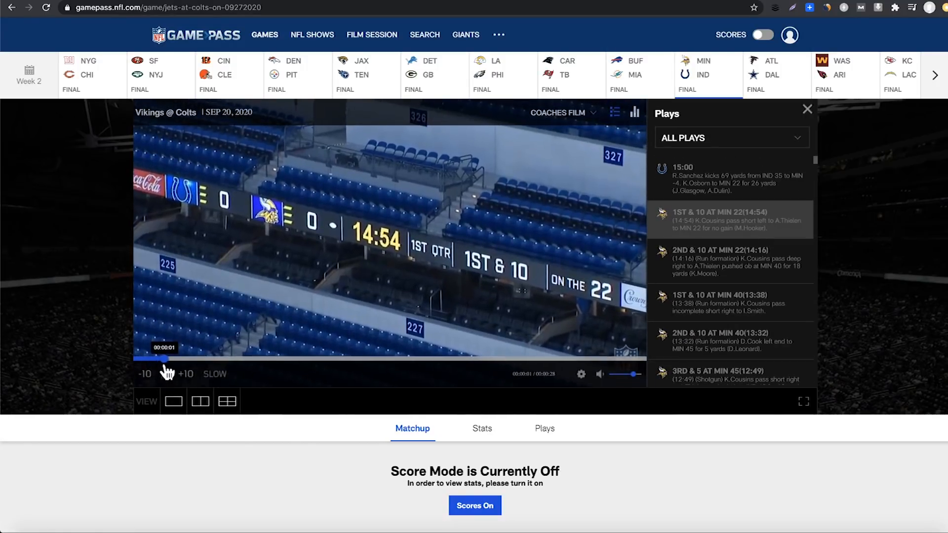
{"action": "left_click", "coordinate": [165, 373]}
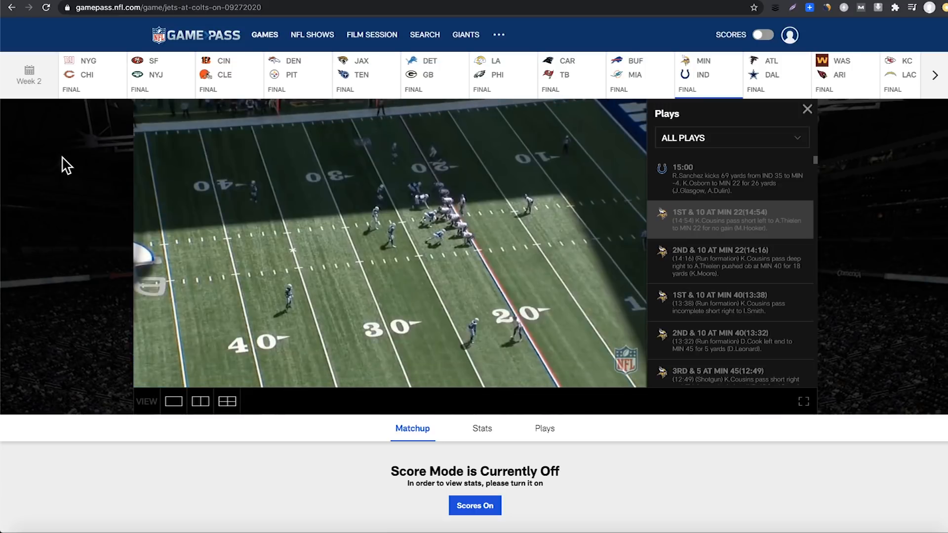
{"action": "mouse_move", "coordinate": [71, 154]}
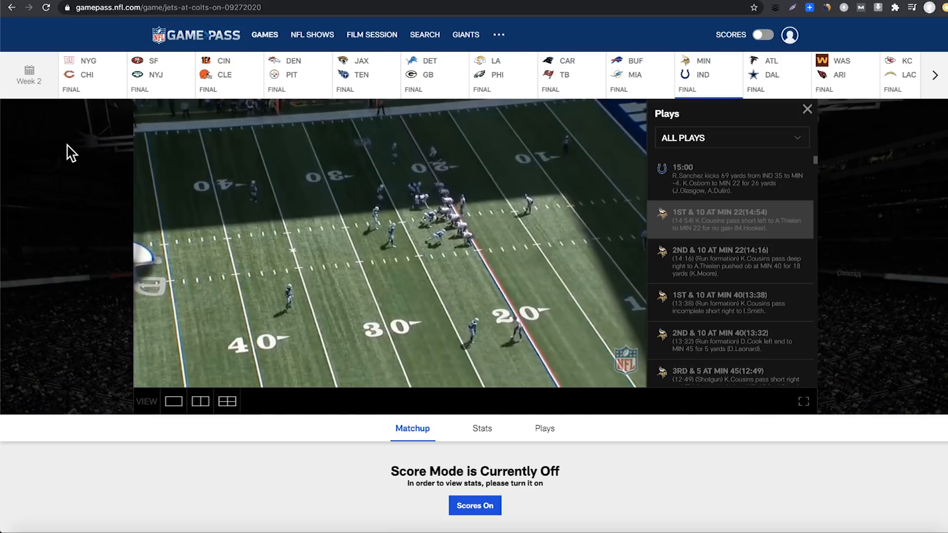
{"action": "mouse_move", "coordinate": [50, 146]}
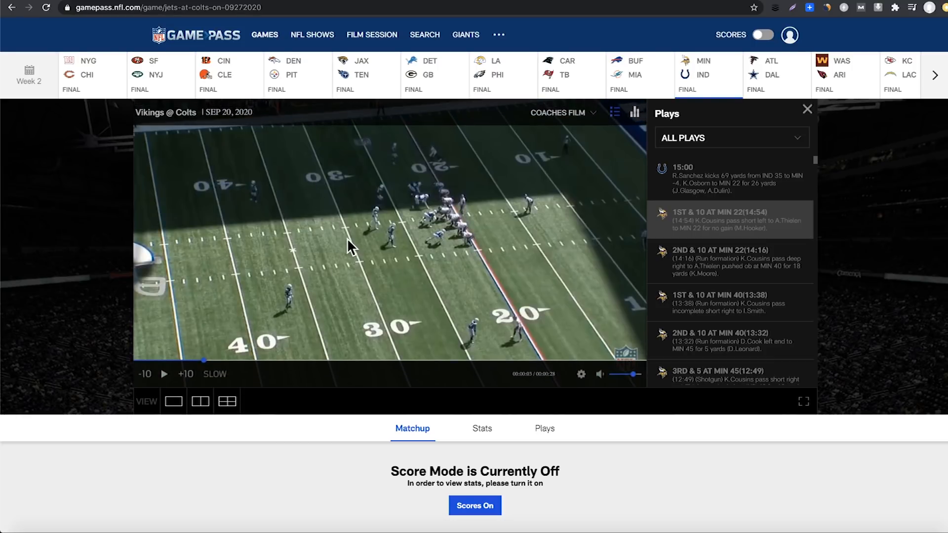
{"action": "mouse_move", "coordinate": [304, 201]}
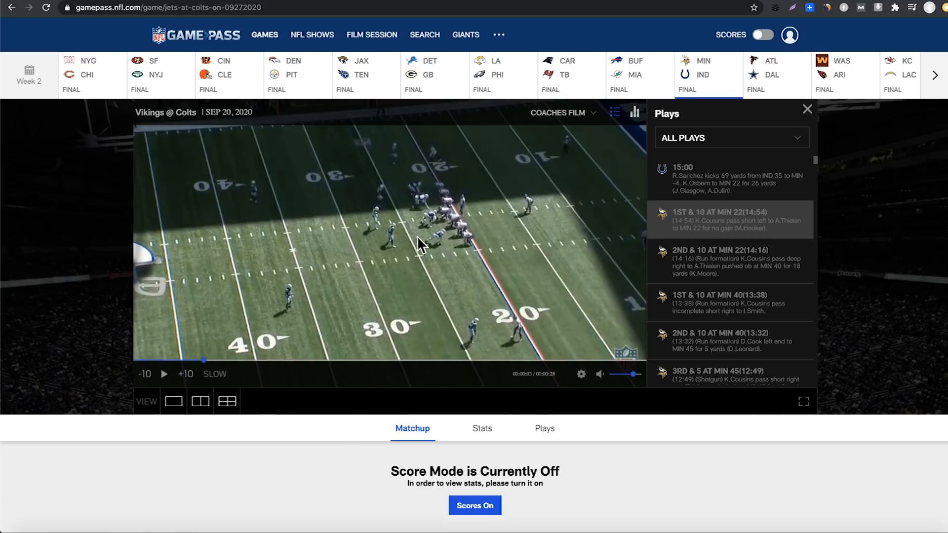
{"action": "mouse_move", "coordinate": [399, 157]}
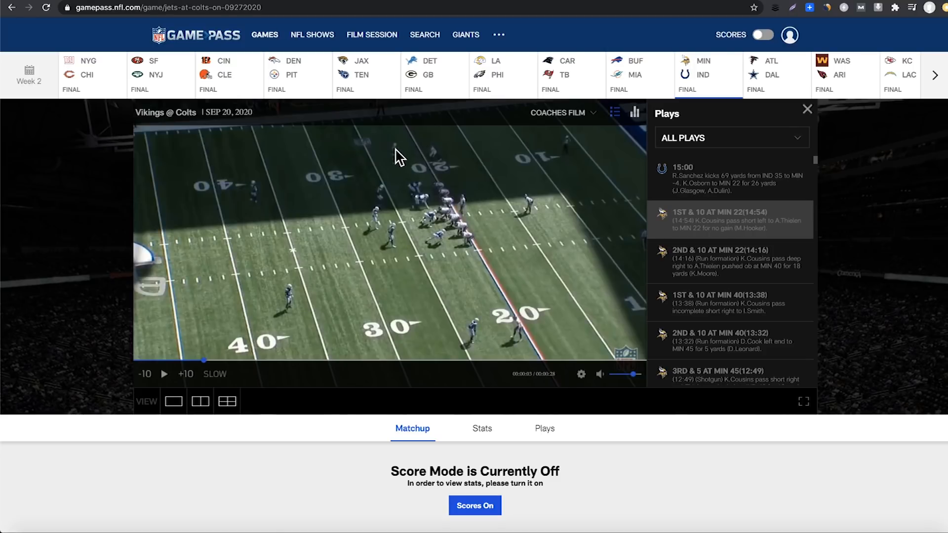
{"action": "mouse_move", "coordinate": [481, 341]}
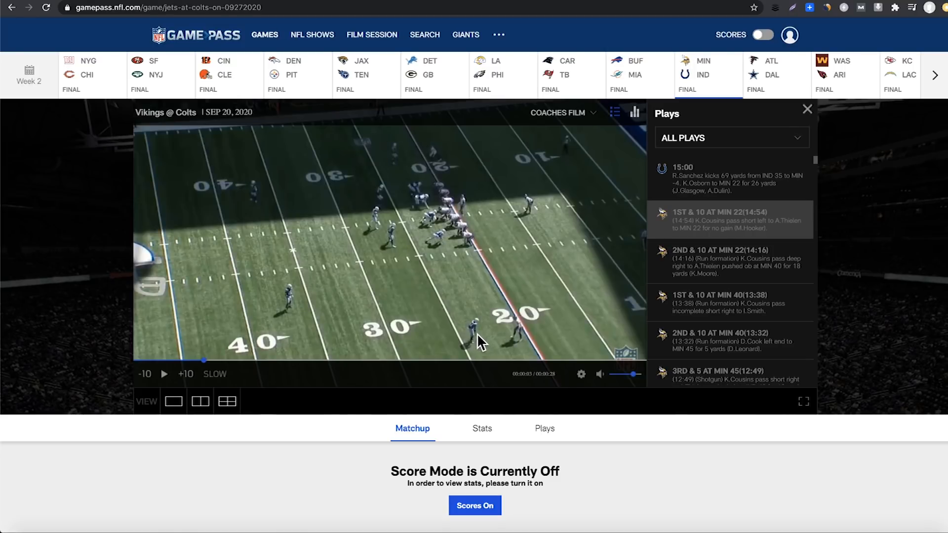
{"action": "mouse_move", "coordinate": [399, 153]}
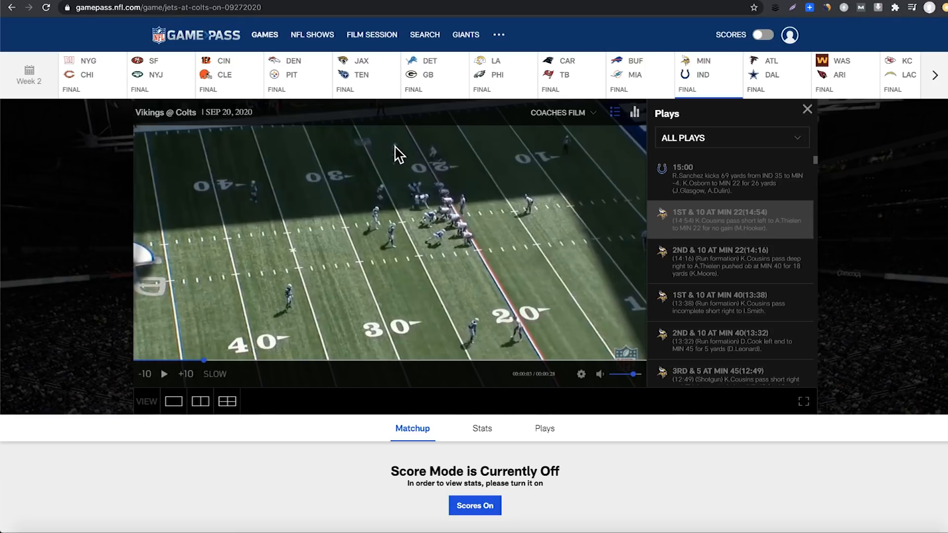
{"action": "mouse_move", "coordinate": [398, 159]}
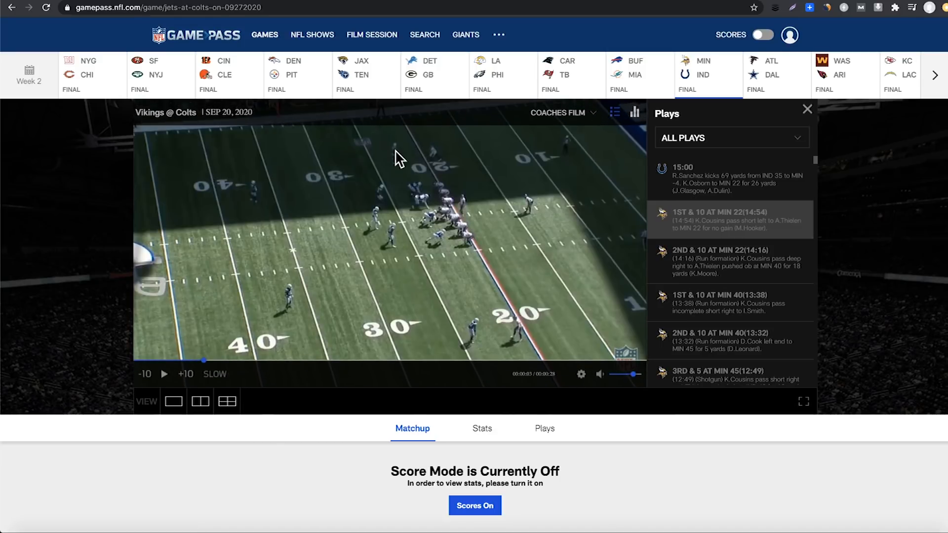
{"action": "mouse_move", "coordinate": [63, 225]}
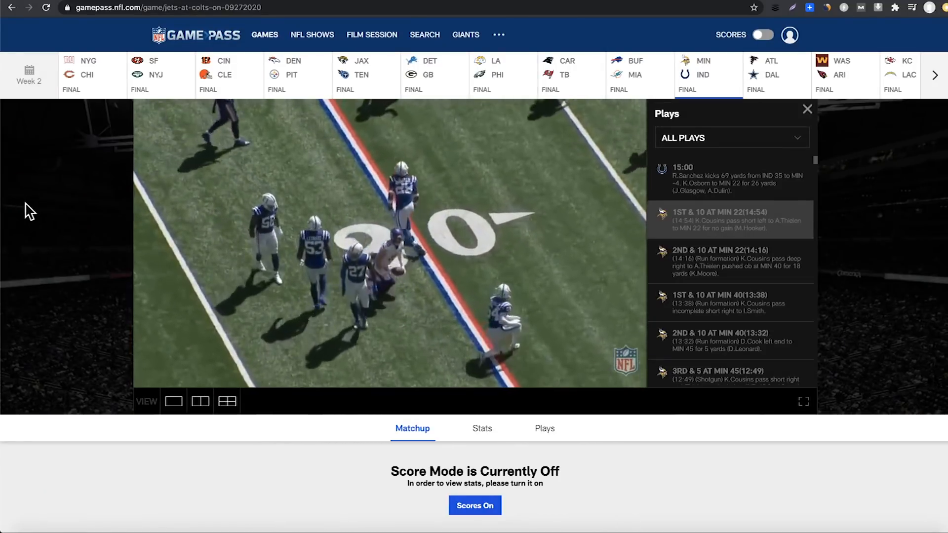
Play the next drive plays: 2nd & 10 deep pass at MIN 22 and 2nd & 10 run at MIN 40.
{"action": "left_click", "coordinate": [730, 261]}
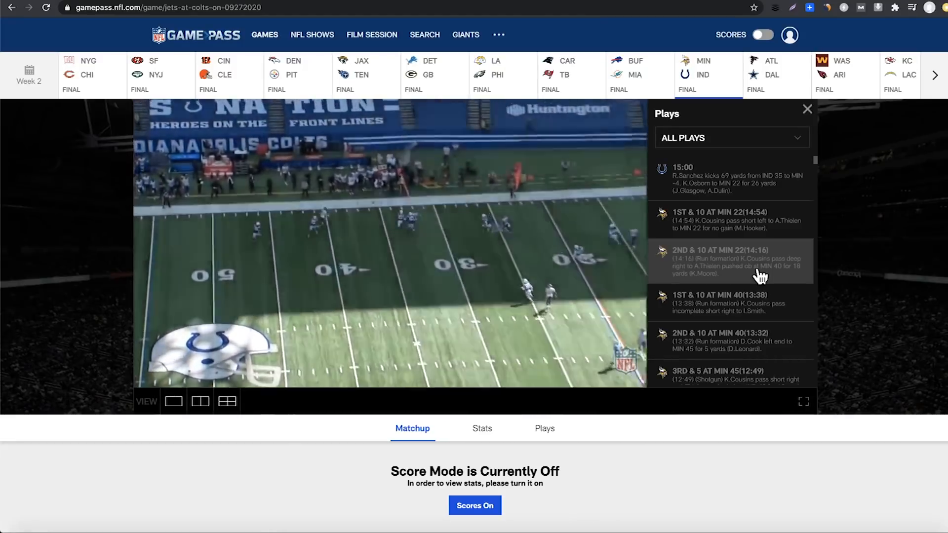
{"action": "left_click", "coordinate": [730, 302]}
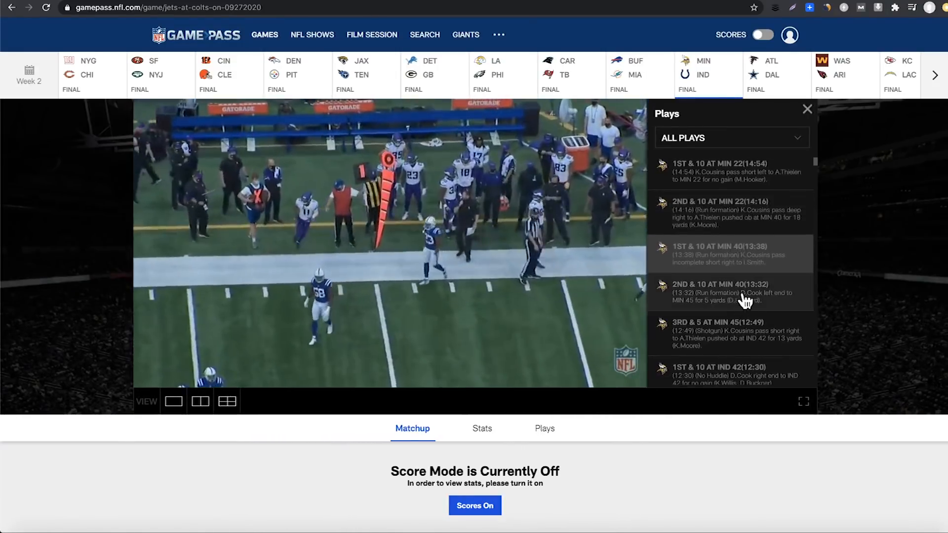
{"action": "left_click", "coordinate": [726, 293]}
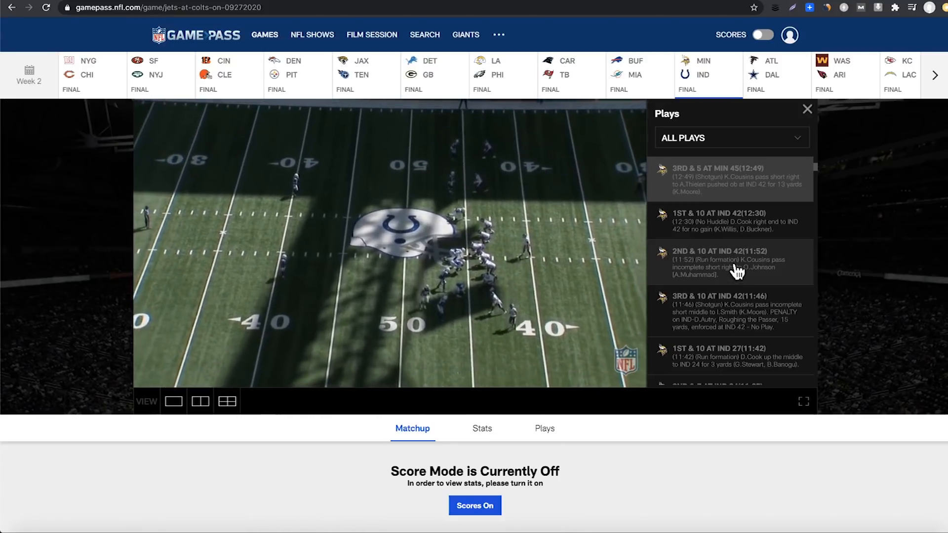
Play the Vikings' 2nd & 10 incomplete pass at IND 42.
{"action": "left_click", "coordinate": [732, 262]}
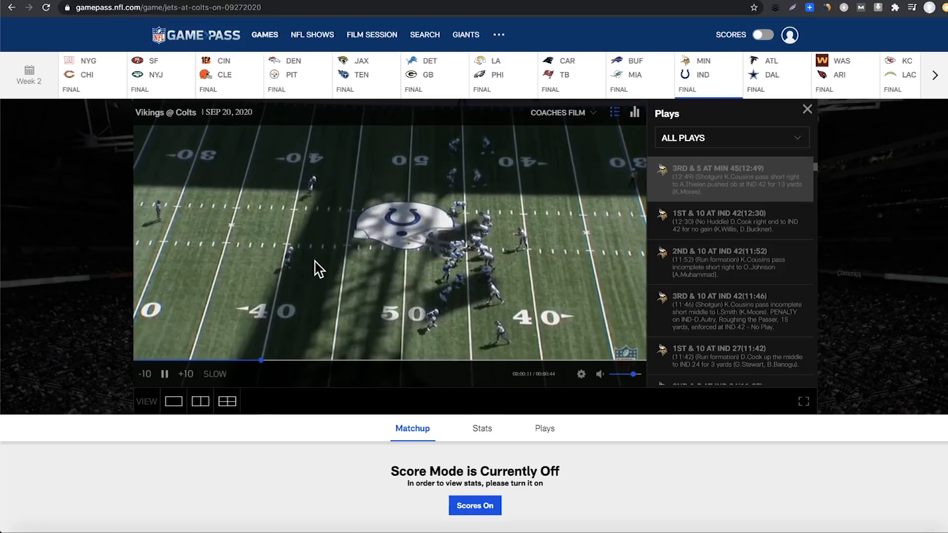
{"action": "mouse_move", "coordinate": [561, 270]}
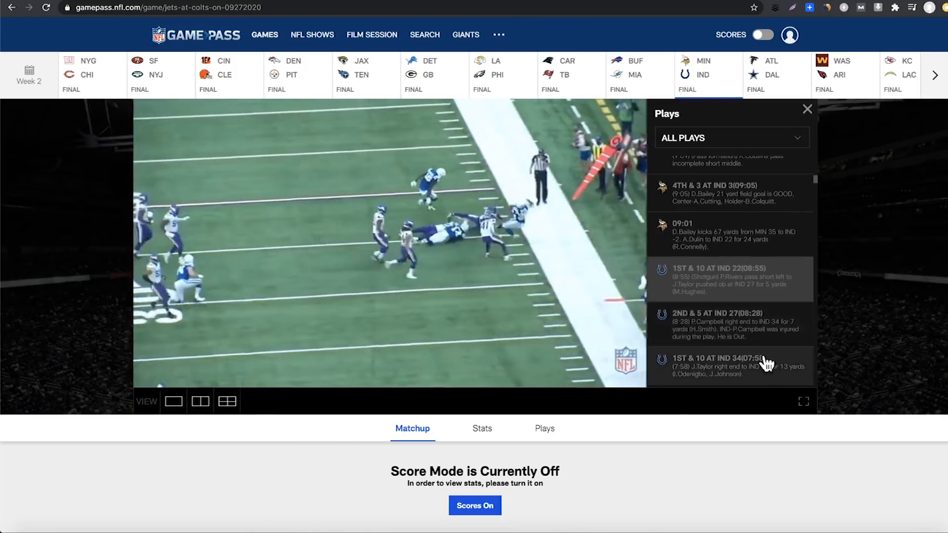
Play the Colts' drive clips: 1st & 10 run at IND 34 through the 2nd & 4 run at MIN 47.
{"action": "left_click", "coordinate": [717, 279]}
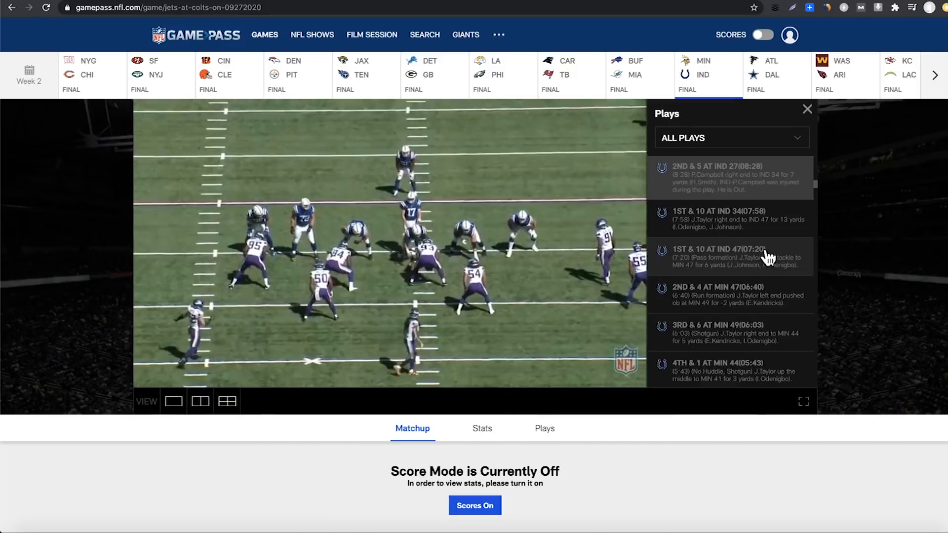
{"action": "mouse_move", "coordinate": [886, 199]}
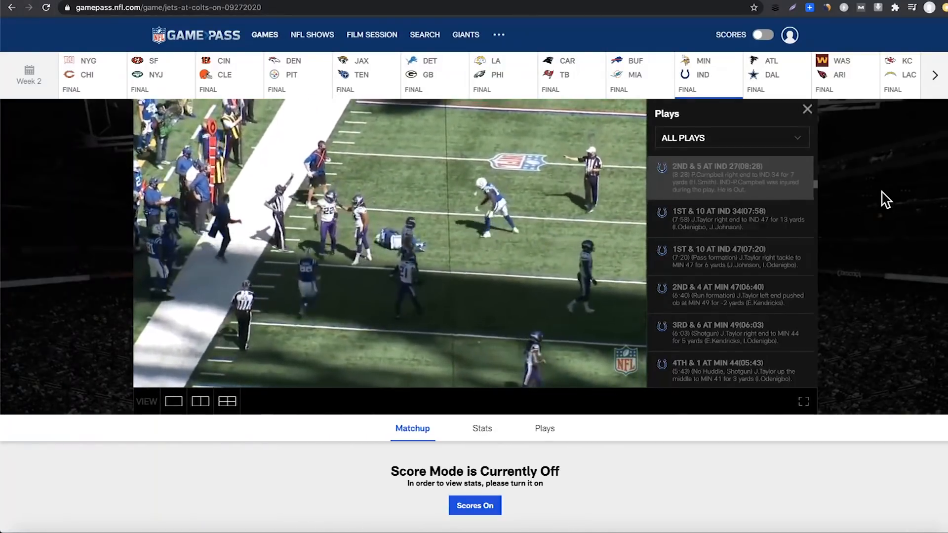
{"action": "left_click", "coordinate": [730, 217]}
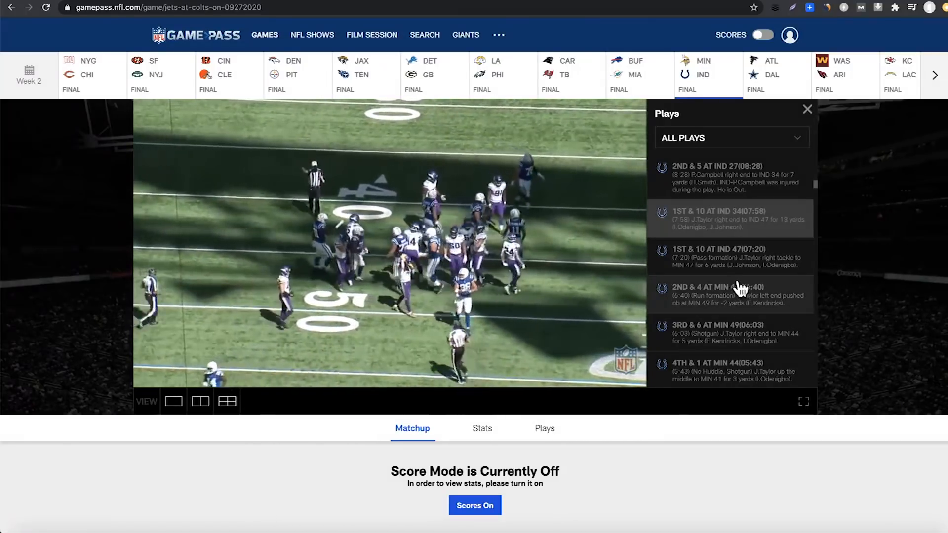
{"action": "left_click", "coordinate": [731, 255]}
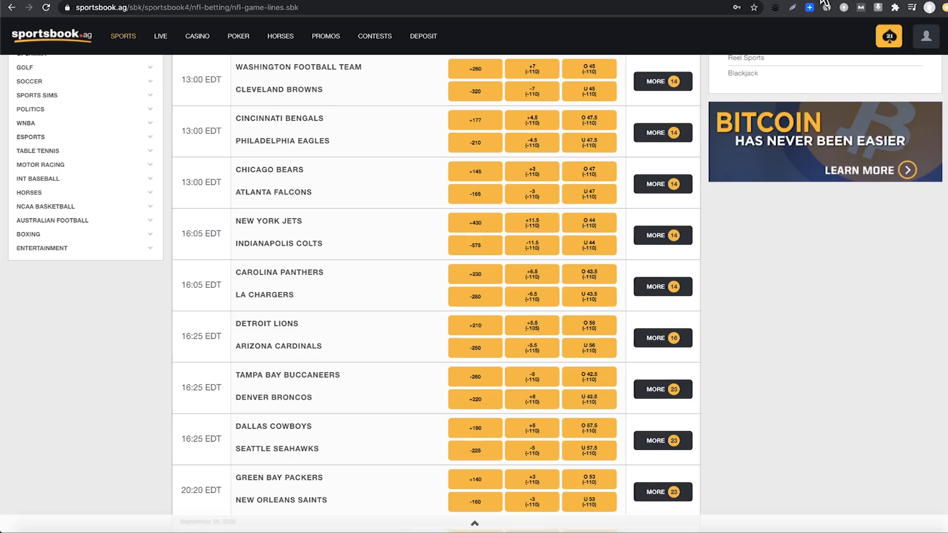
{"action": "mouse_move", "coordinate": [788, 293]}
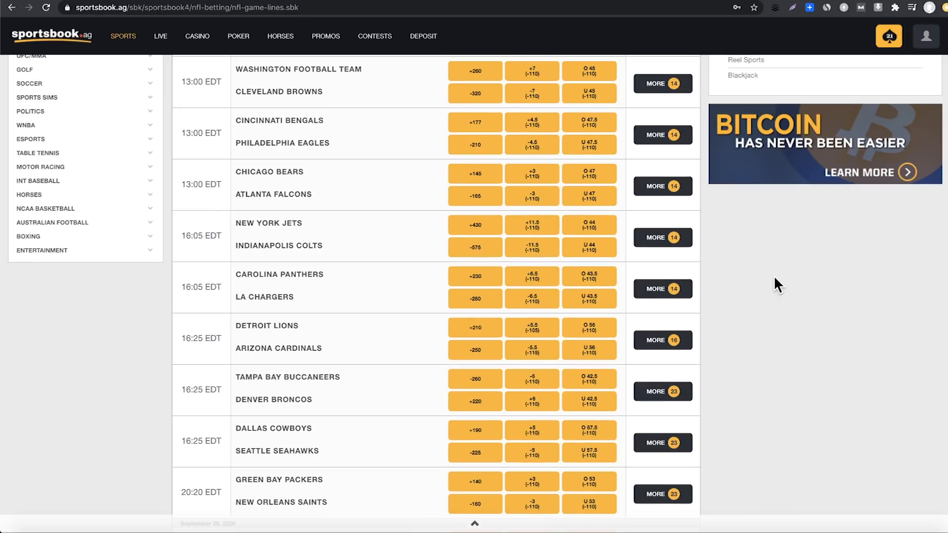
{"action": "mouse_move", "coordinate": [785, 296]}
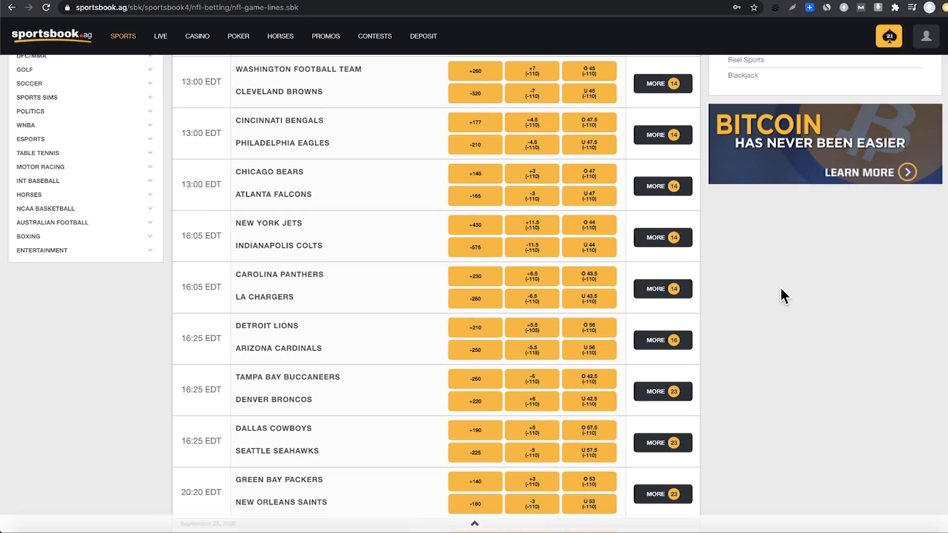
{"action": "mouse_move", "coordinate": [839, 243]}
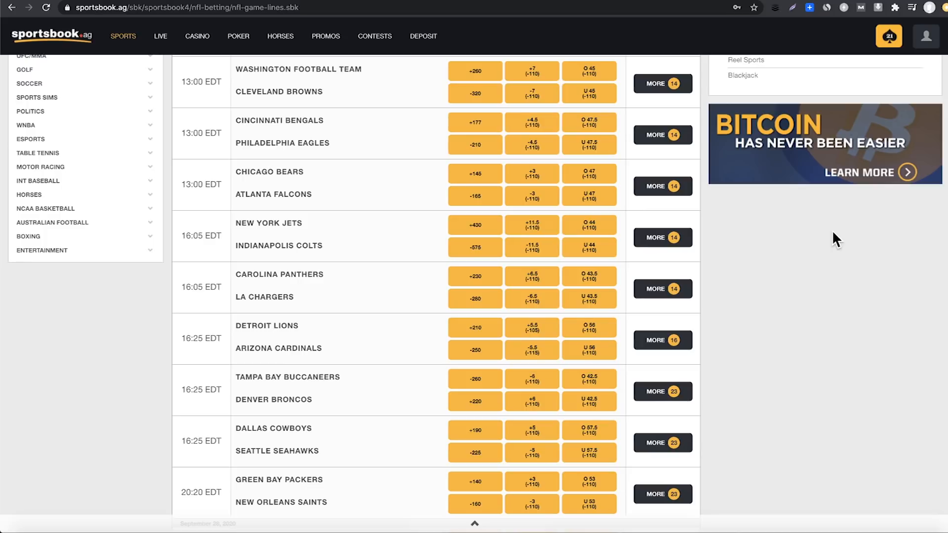
{"action": "mouse_move", "coordinate": [872, 270]}
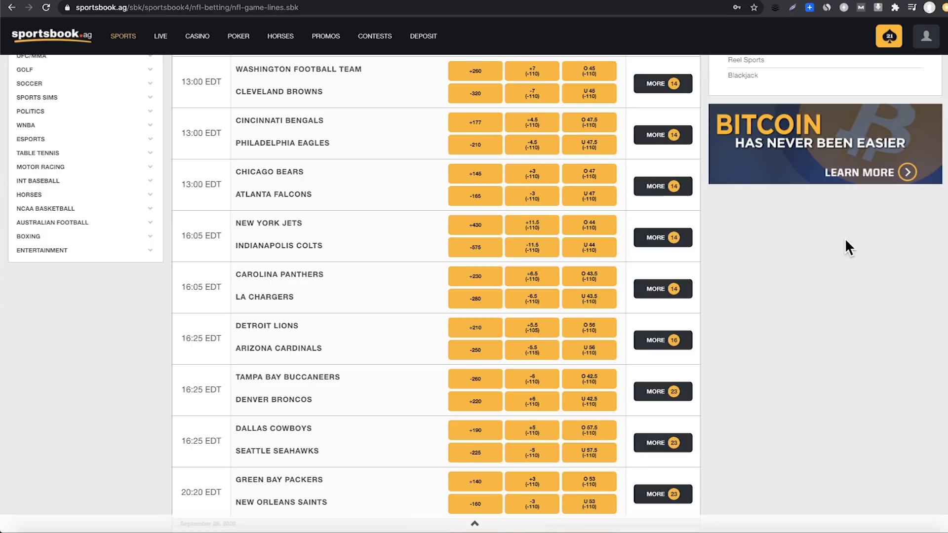
{"action": "mouse_move", "coordinate": [838, 242]}
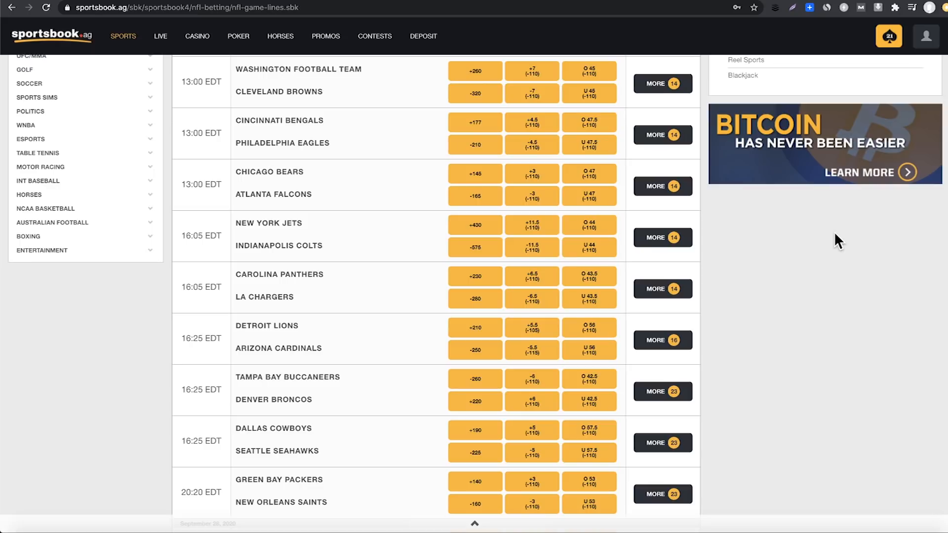
{"action": "mouse_move", "coordinate": [827, 244]}
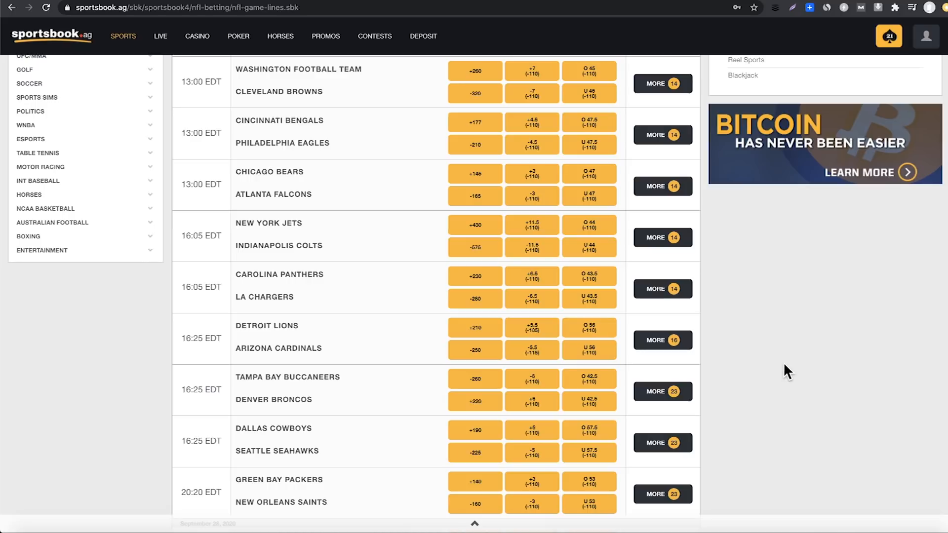
{"action": "scroll", "scroll_direction": "down", "scroll_amount": 3}
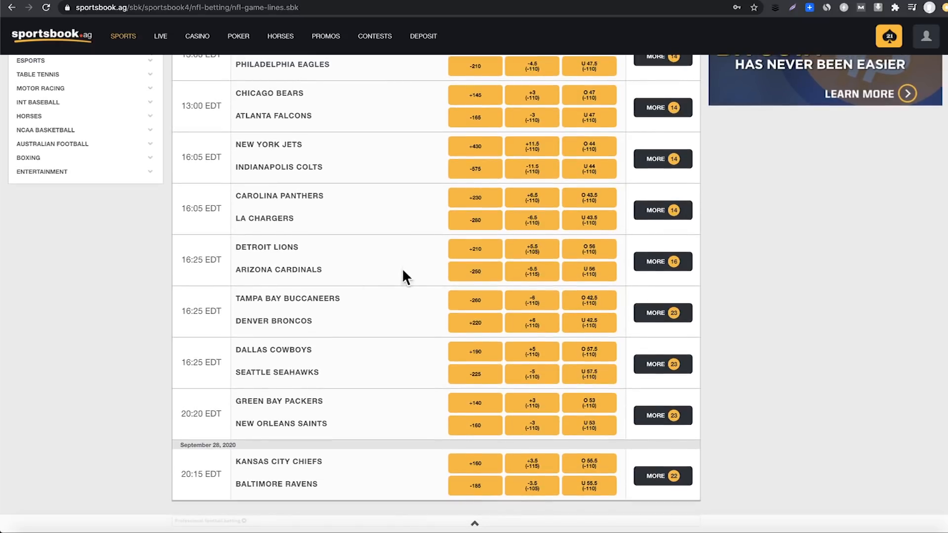
{"action": "mouse_move", "coordinate": [87, 259]}
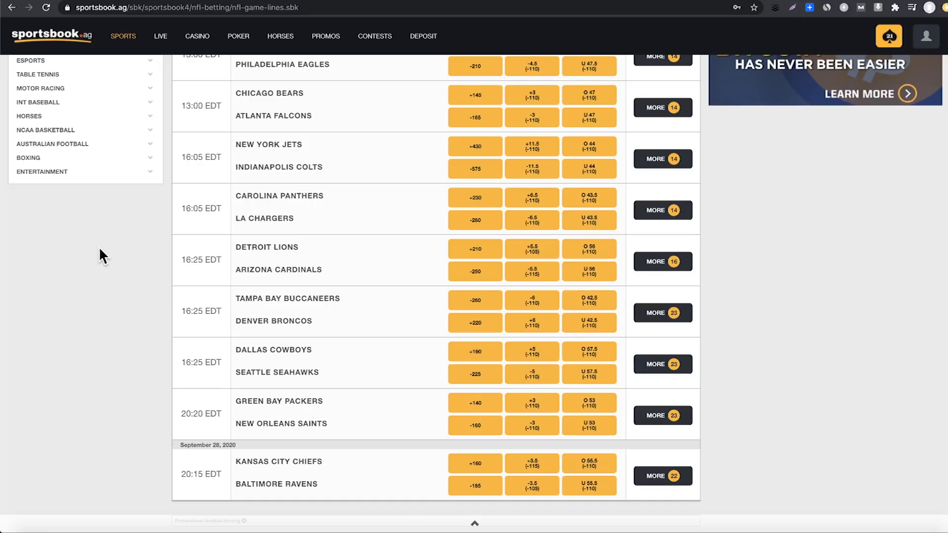
{"action": "mouse_move", "coordinate": [105, 259]}
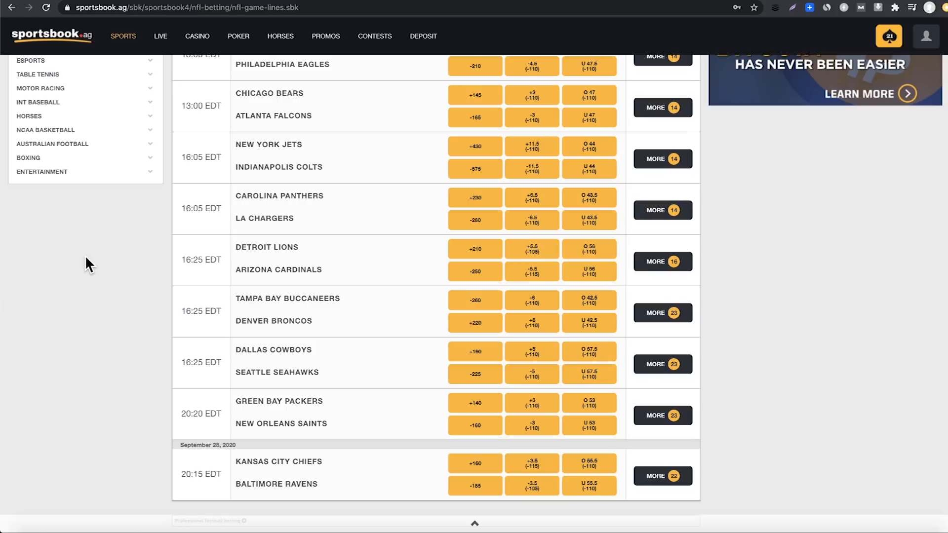
{"action": "mouse_move", "coordinate": [102, 294]}
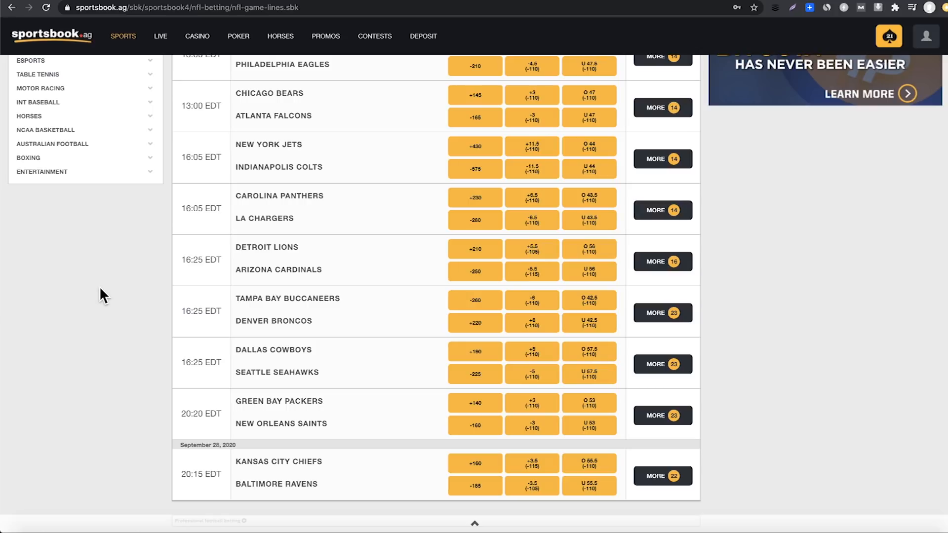
{"action": "mouse_move", "coordinate": [87, 284]}
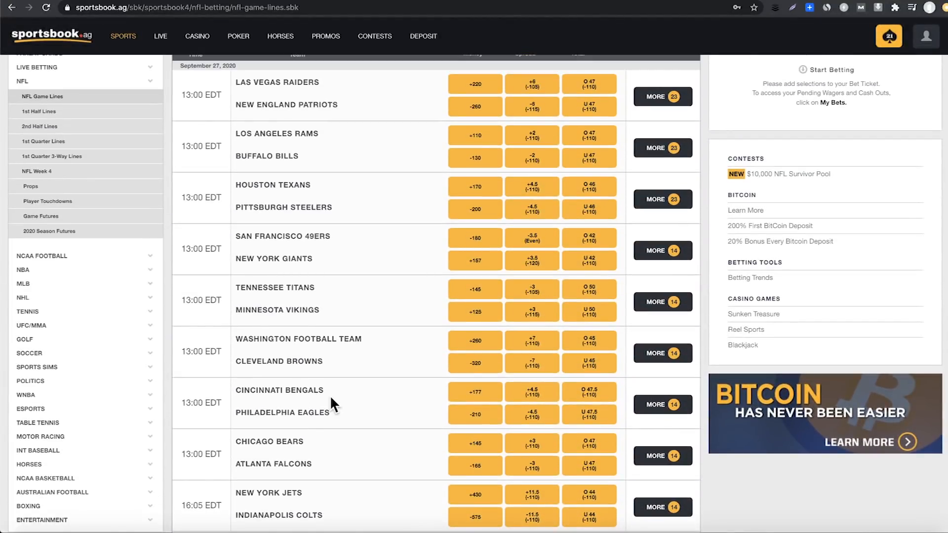
{"action": "scroll", "scroll_direction": "down", "scroll_amount": 3}
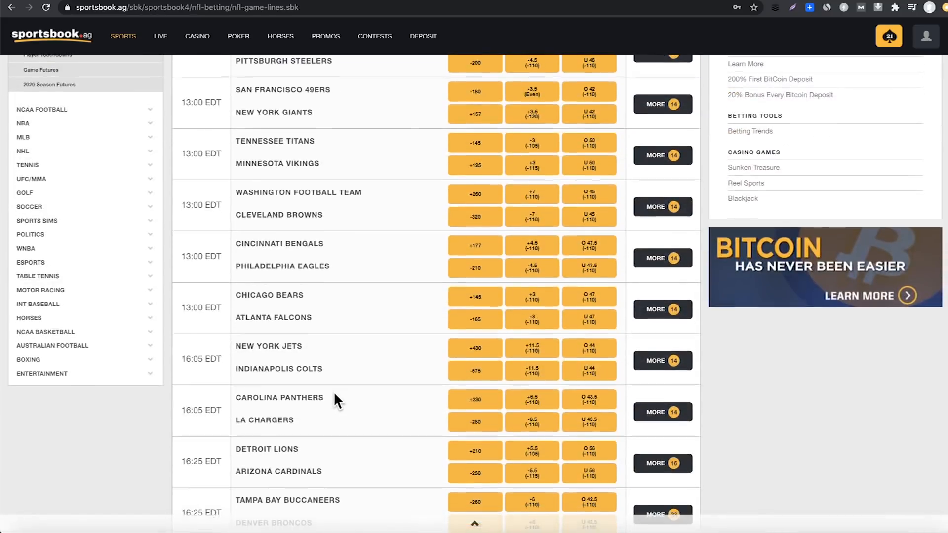
{"action": "scroll", "scroll_direction": "down", "scroll_amount": 3}
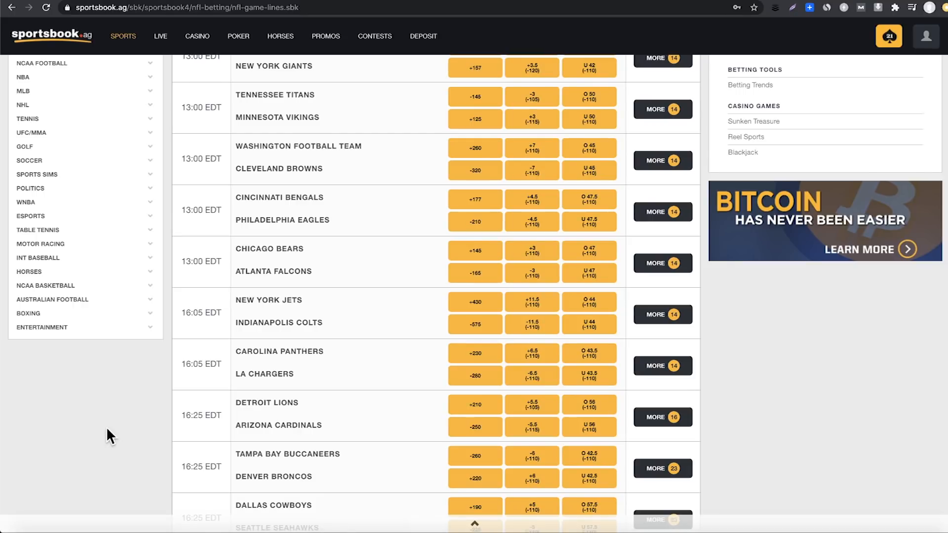
{"action": "mouse_move", "coordinate": [77, 368]}
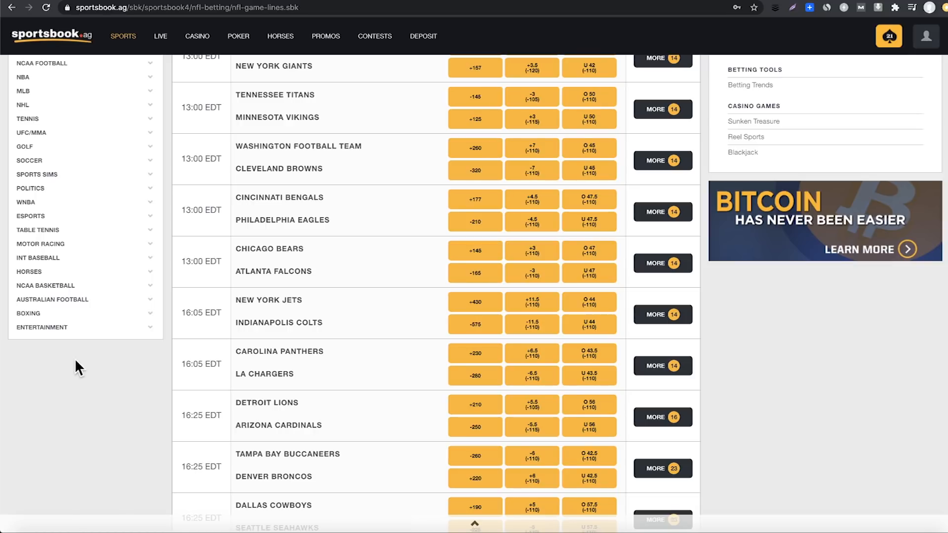
{"action": "mouse_move", "coordinate": [86, 364]}
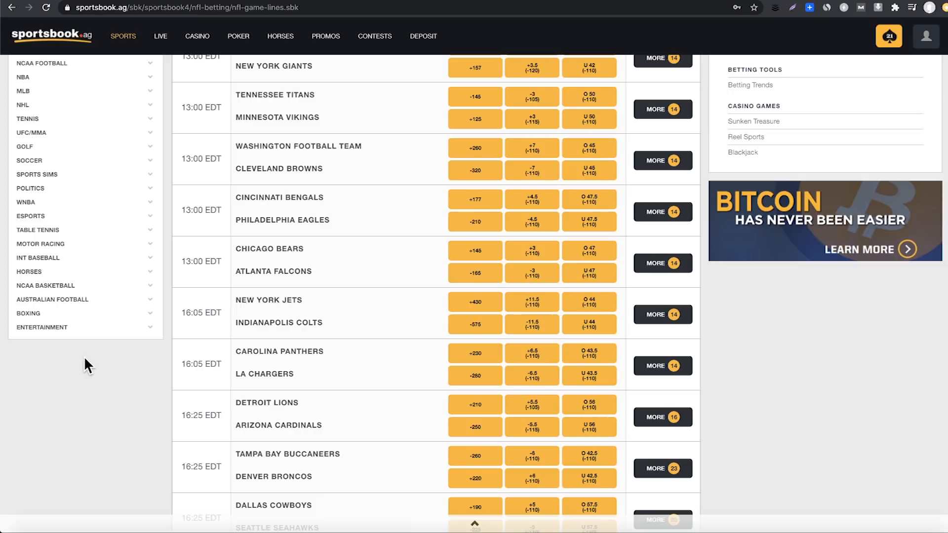
{"action": "mouse_move", "coordinate": [83, 362]}
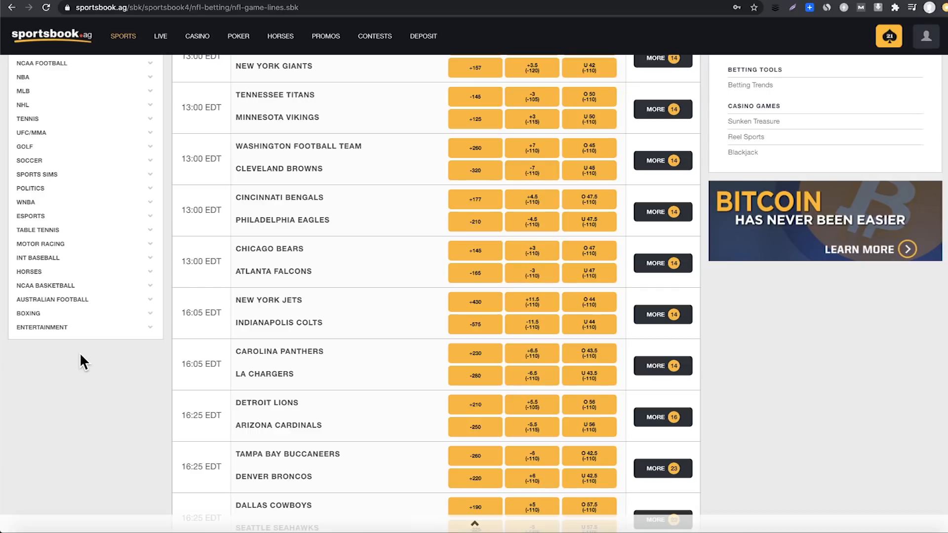
{"action": "mouse_move", "coordinate": [87, 369]}
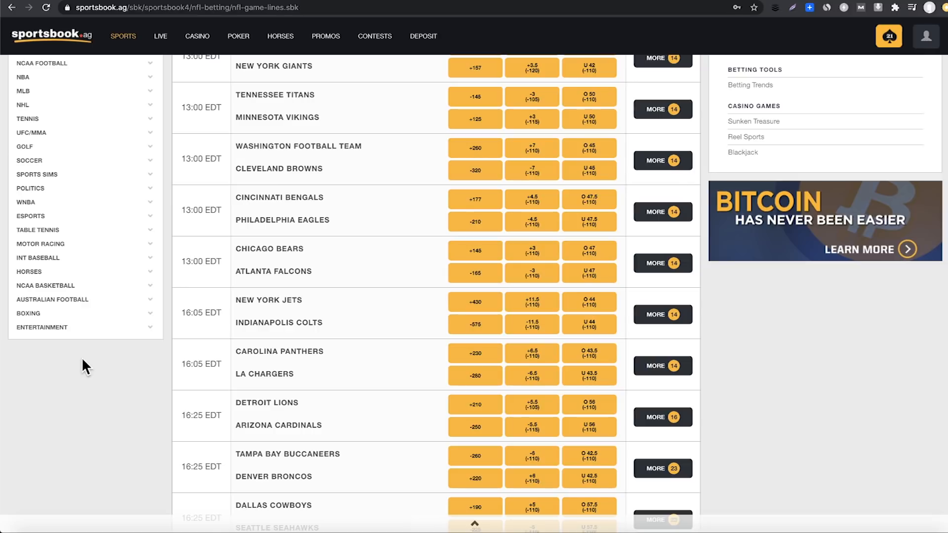
{"action": "mouse_move", "coordinate": [82, 368]}
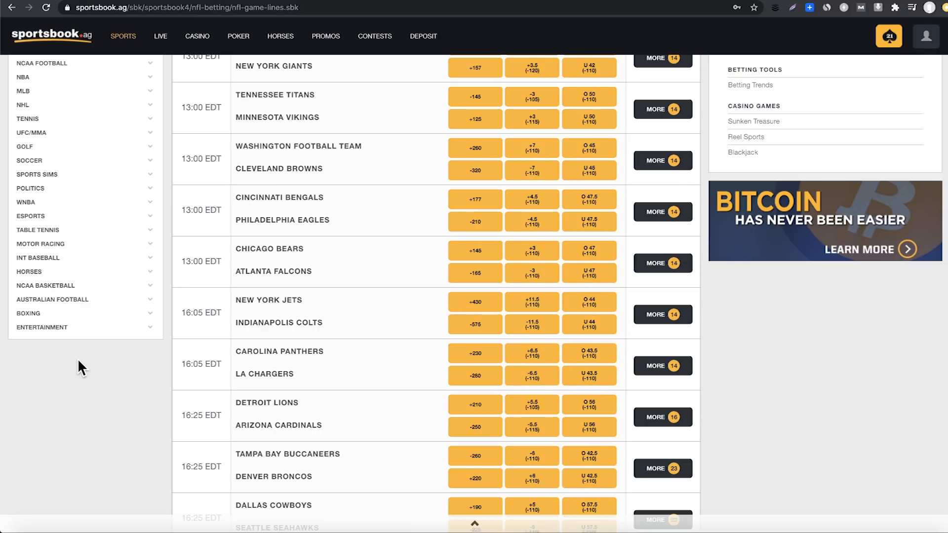
{"action": "mouse_move", "coordinate": [78, 371]}
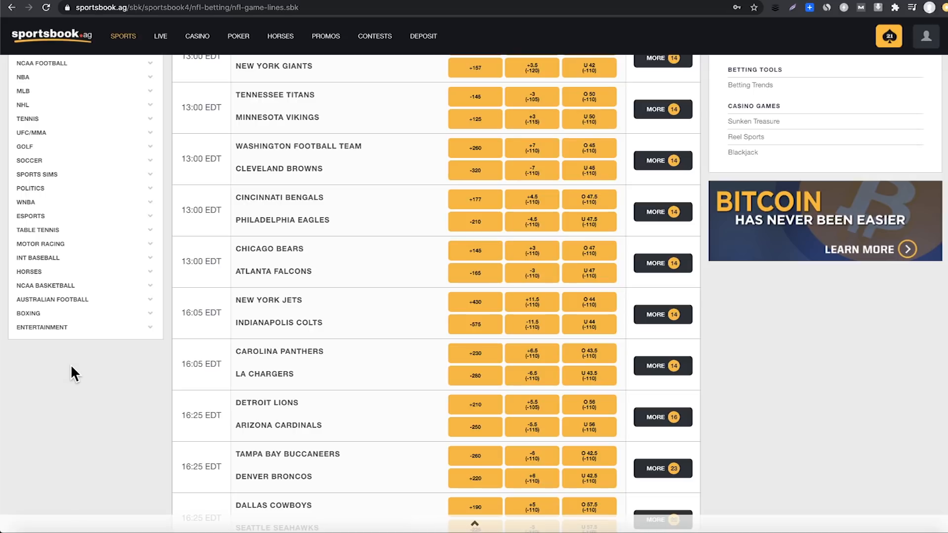
{"action": "mouse_move", "coordinate": [83, 367]}
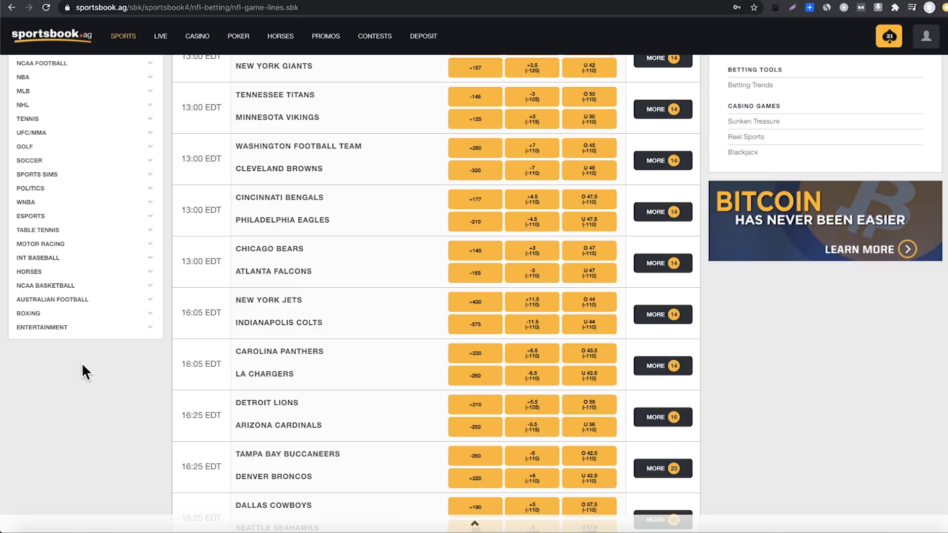
{"action": "mouse_move", "coordinate": [88, 364]}
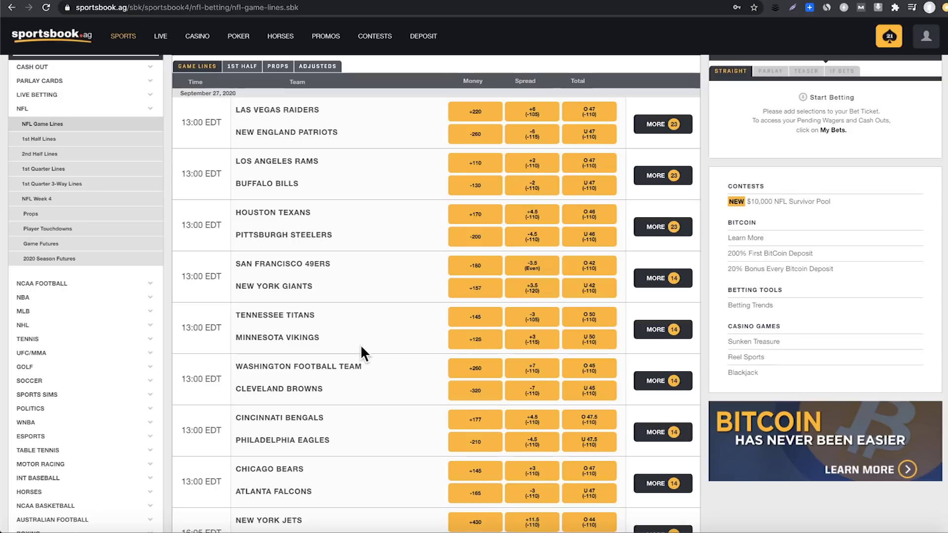
{"action": "scroll", "scroll_direction": "down", "scroll_amount": 3}
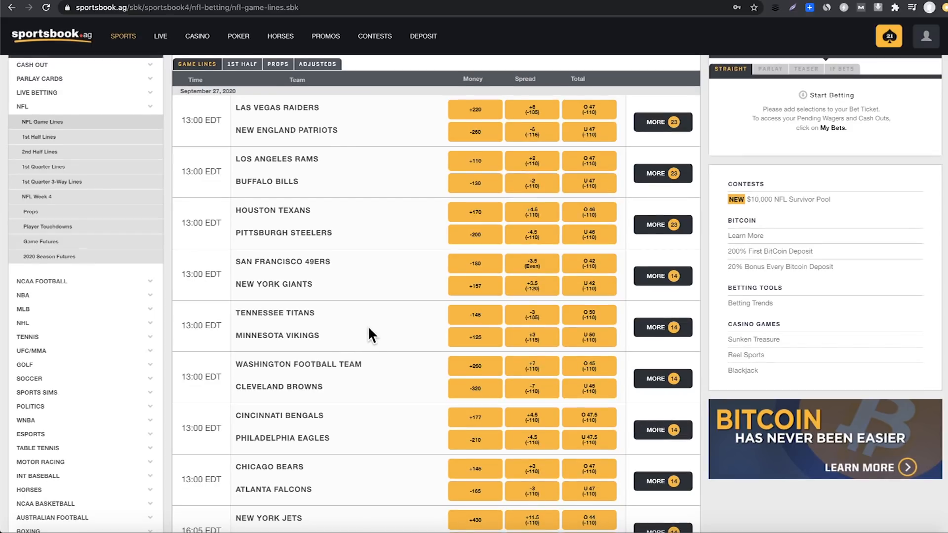
{"action": "mouse_move", "coordinate": [386, 119]}
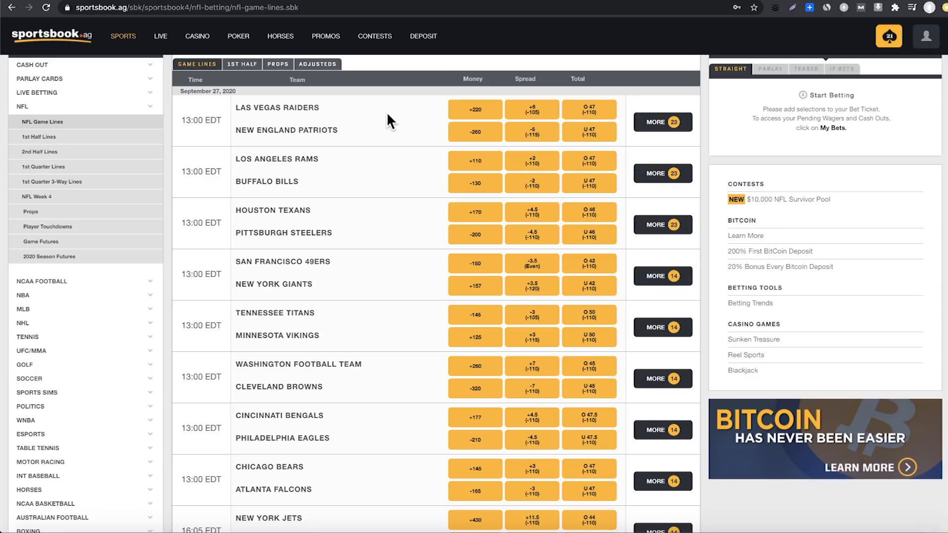
{"action": "mouse_move", "coordinate": [386, 123]}
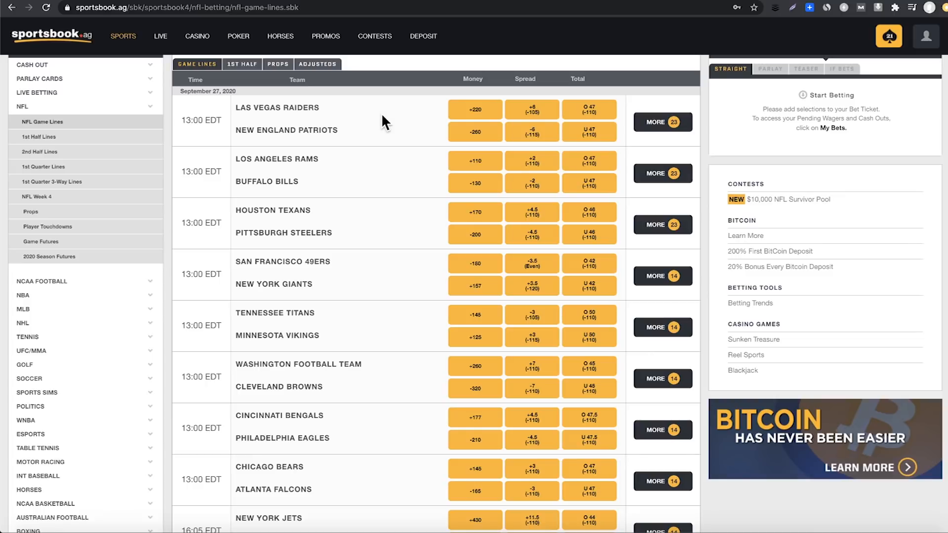
{"action": "mouse_move", "coordinate": [396, 124]}
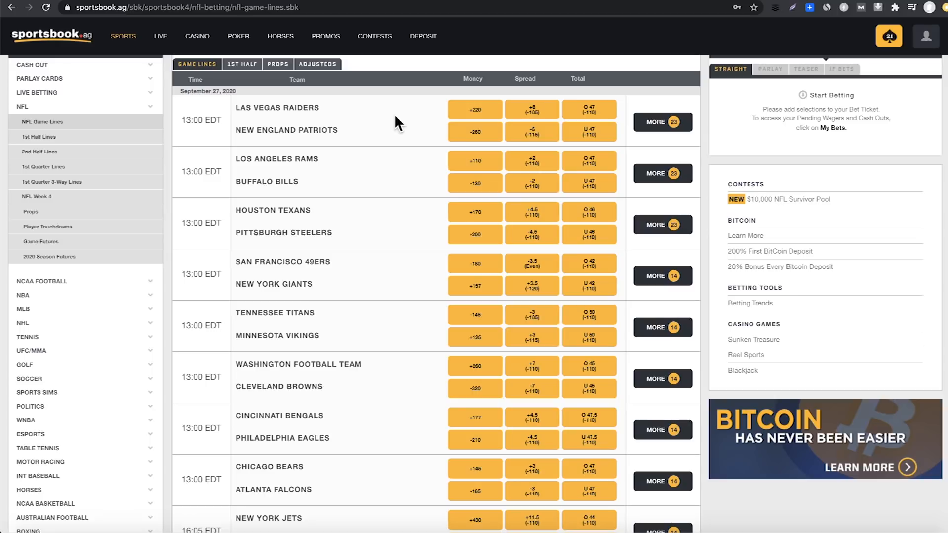
{"action": "mouse_move", "coordinate": [403, 120]}
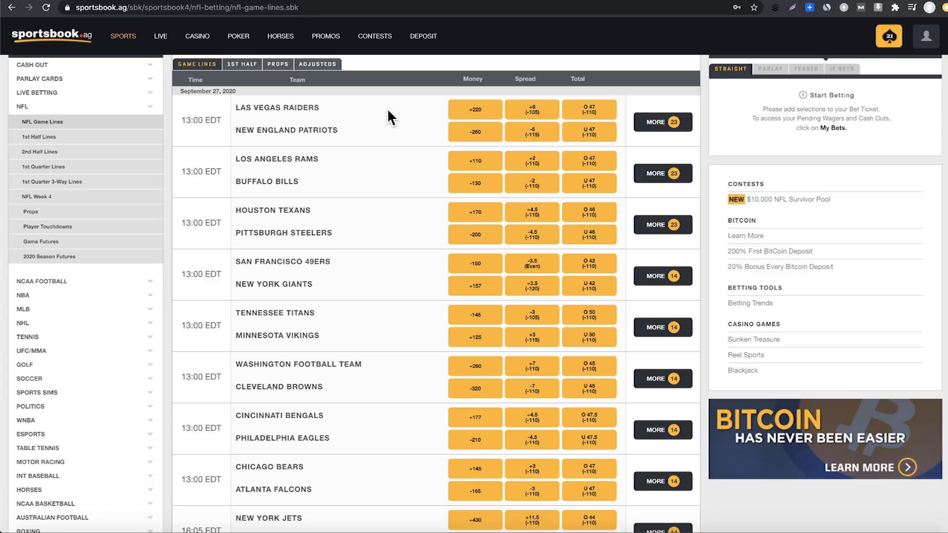
{"action": "mouse_move", "coordinate": [394, 120]}
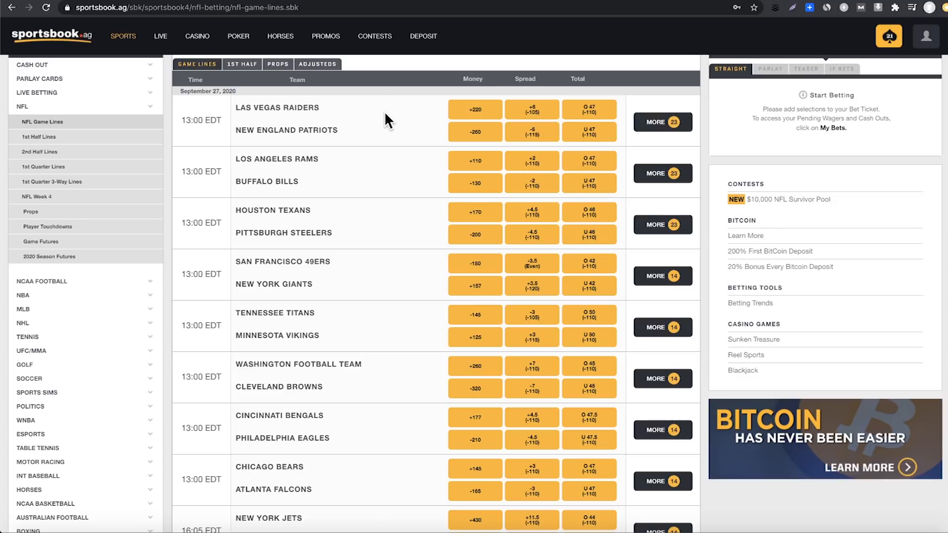
{"action": "mouse_move", "coordinate": [393, 171]}
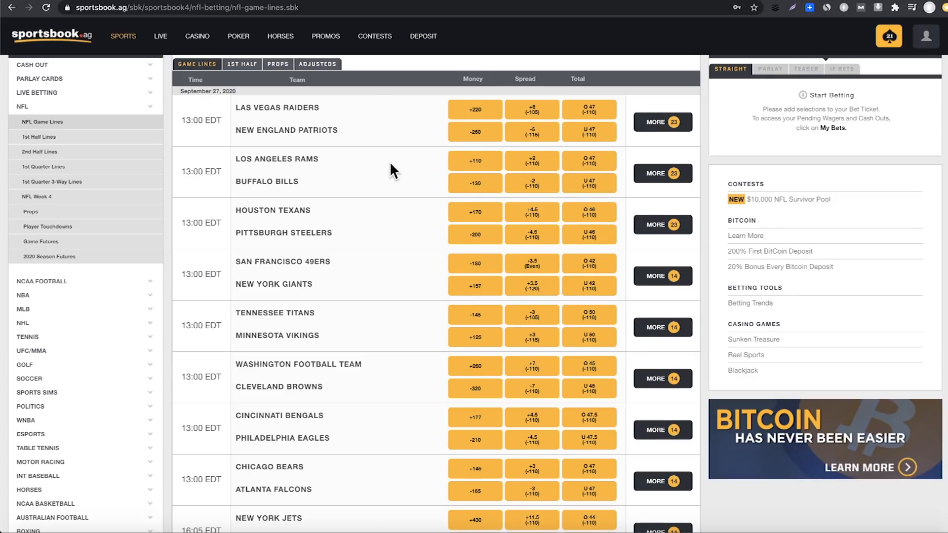
{"action": "scroll", "scroll_direction": "down", "scroll_amount": 3}
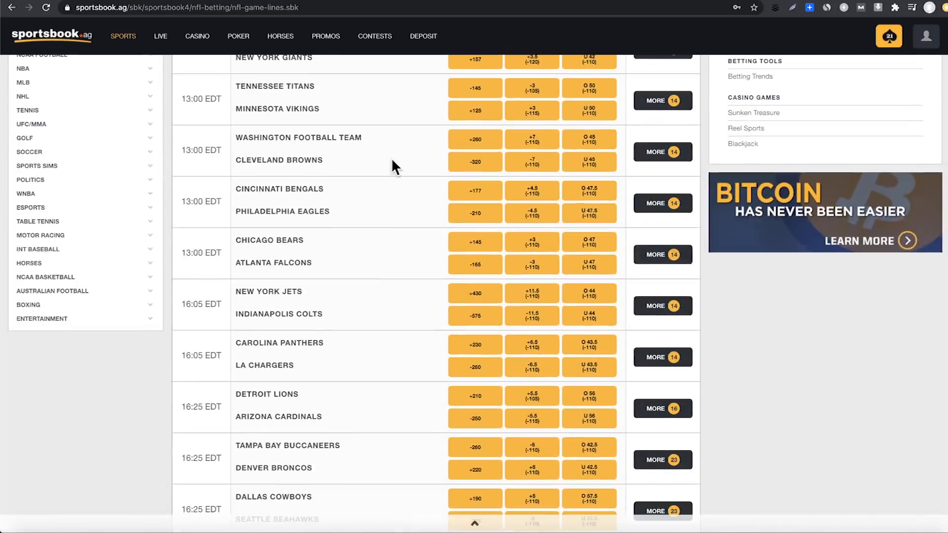
{"action": "scroll", "scroll_direction": "down", "scroll_amount": 3}
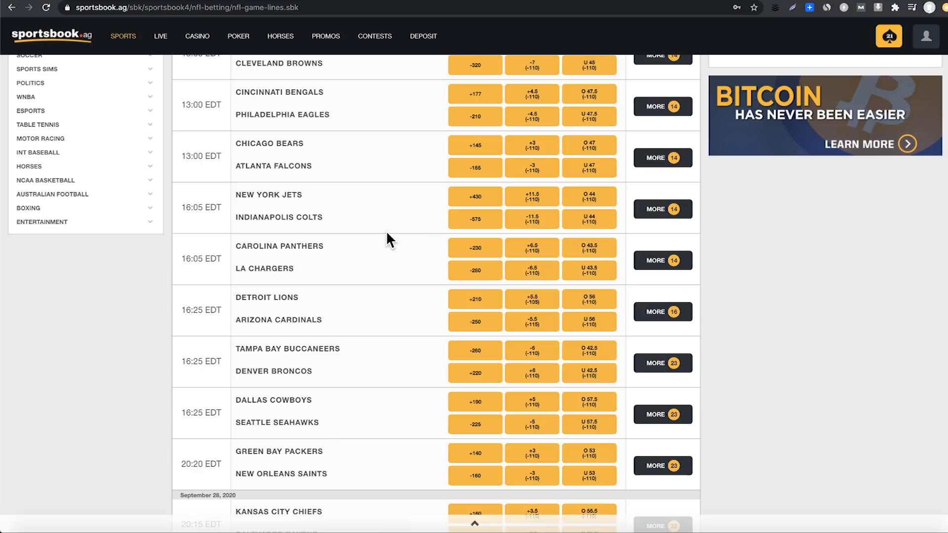
{"action": "mouse_move", "coordinate": [384, 235]}
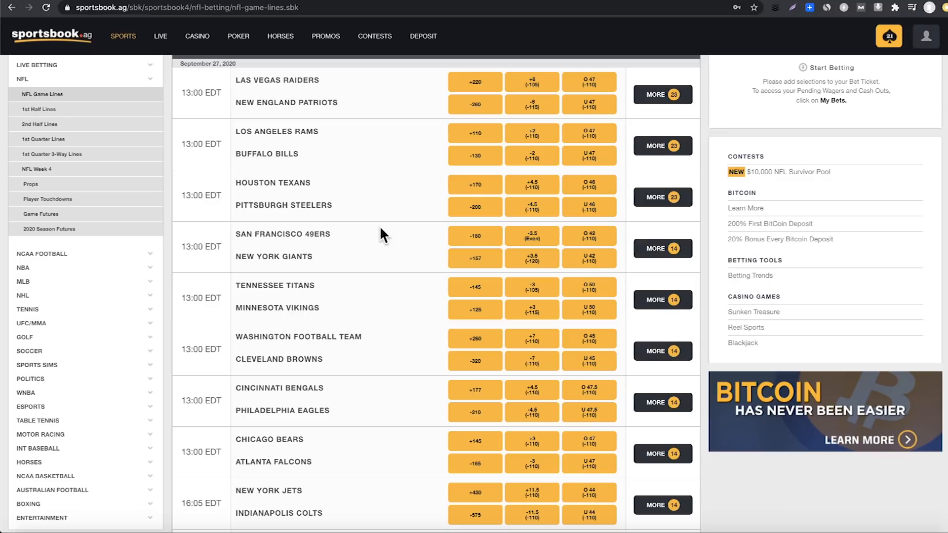
{"action": "scroll", "scroll_direction": "down", "scroll_amount": 3}
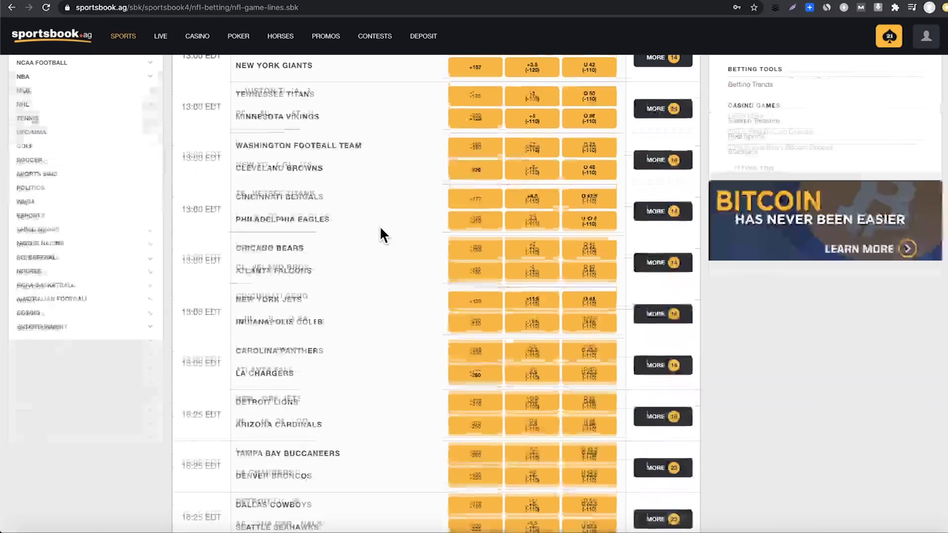
{"action": "scroll", "scroll_direction": "down", "scroll_amount": 3}
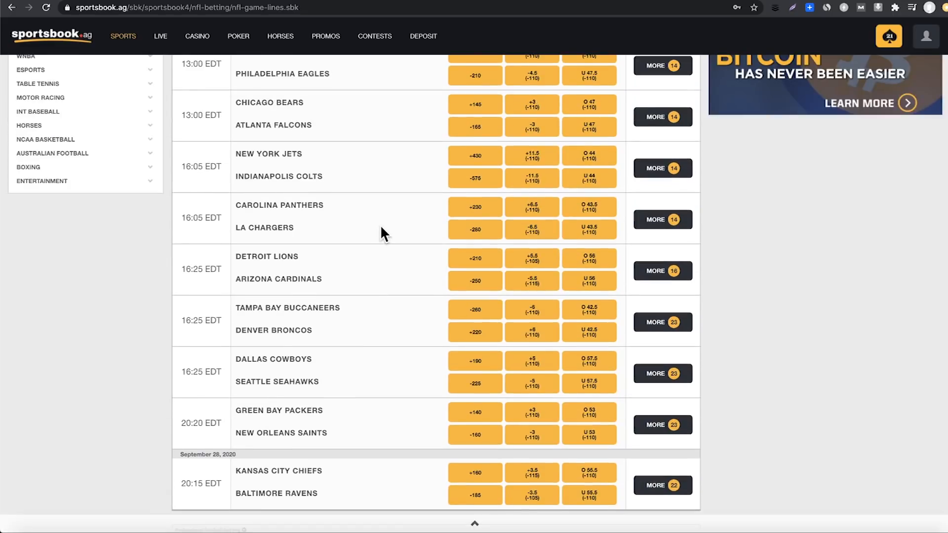
{"action": "scroll", "scroll_direction": "up", "scroll_amount": 3}
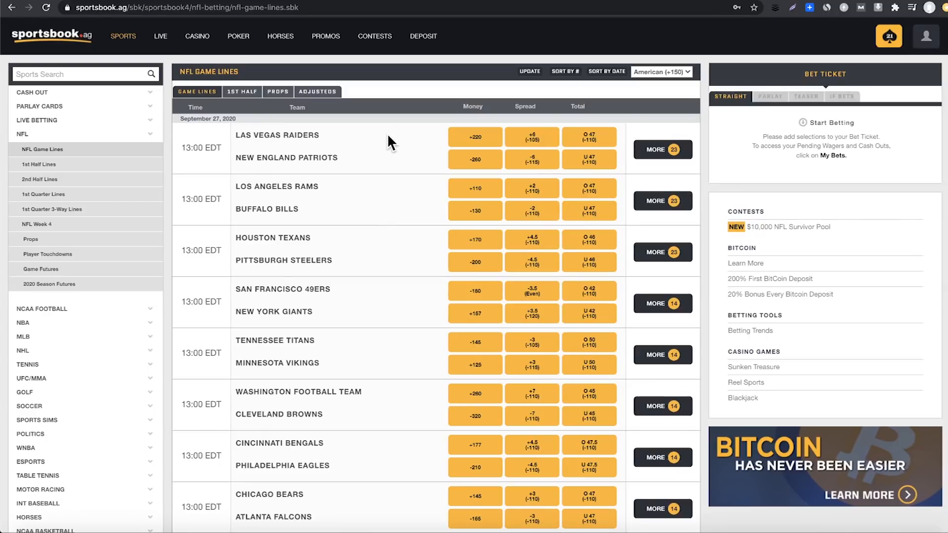
{"action": "mouse_move", "coordinate": [404, 156]}
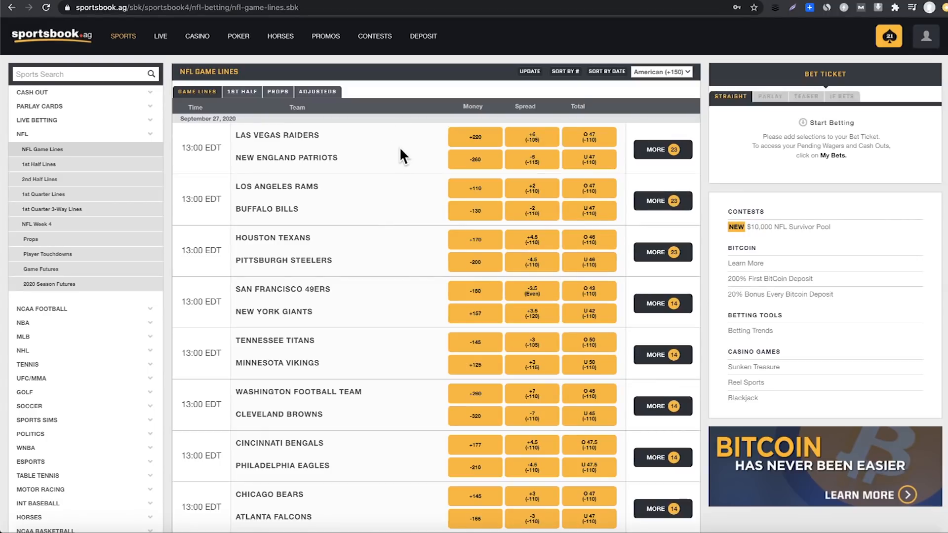
{"action": "mouse_move", "coordinate": [398, 156]}
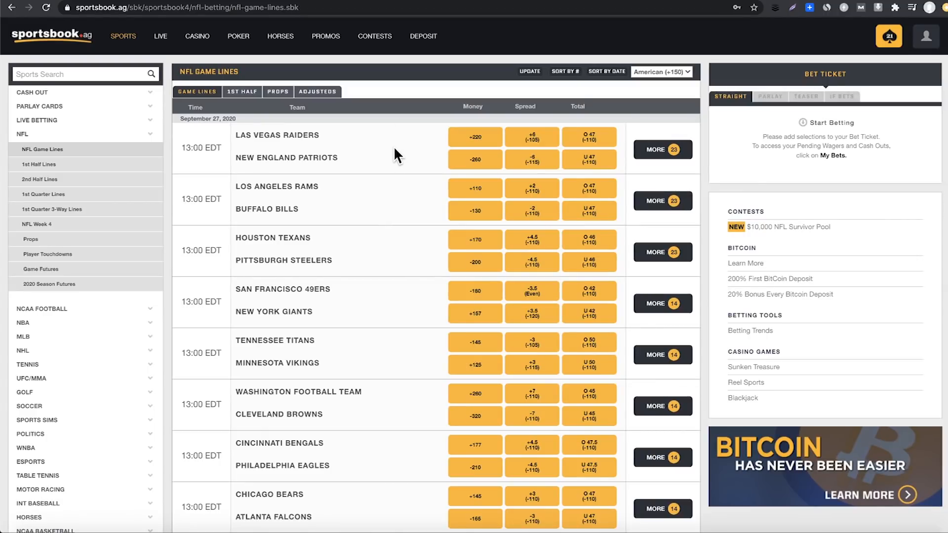